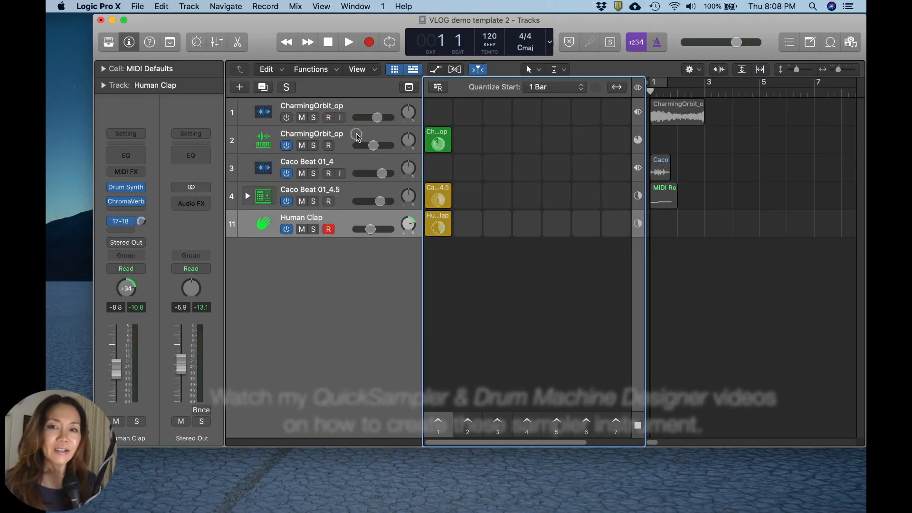
# Inspect the CharmingOrbit sampler, Caco Beat drum and Human Clap tracks in turn
pyautogui.click(312, 140)
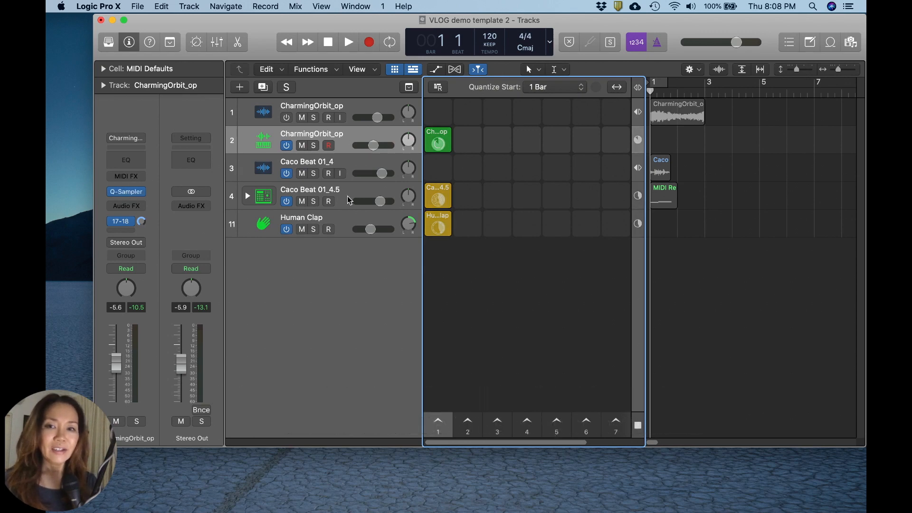
pyautogui.click(310, 189)
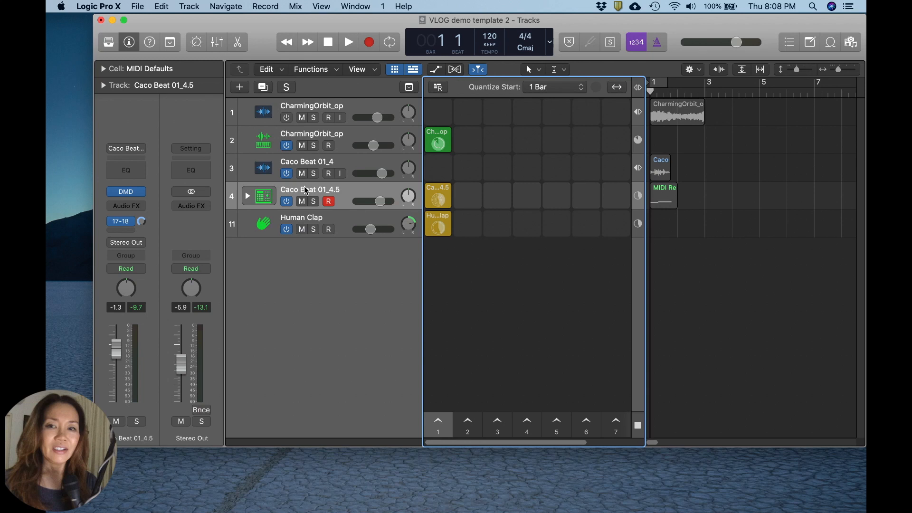
pyautogui.moveTo(347, 193)
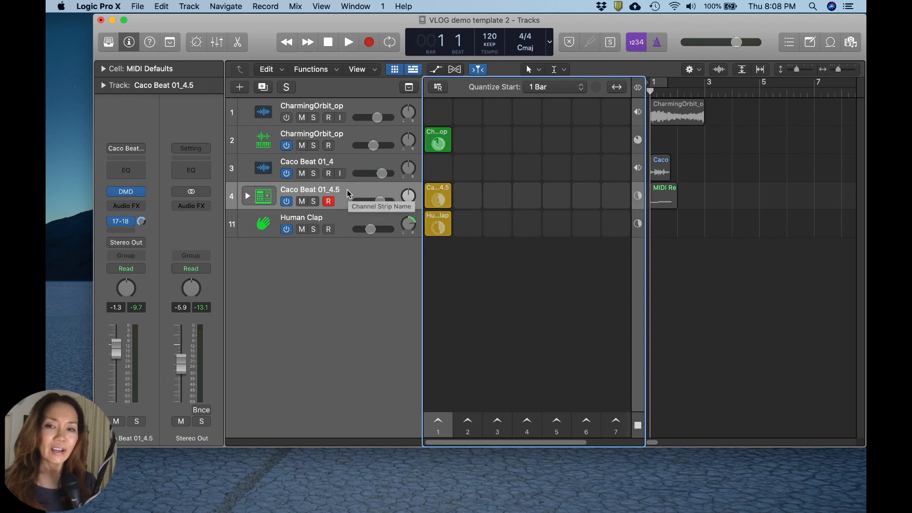
pyautogui.click(301, 217)
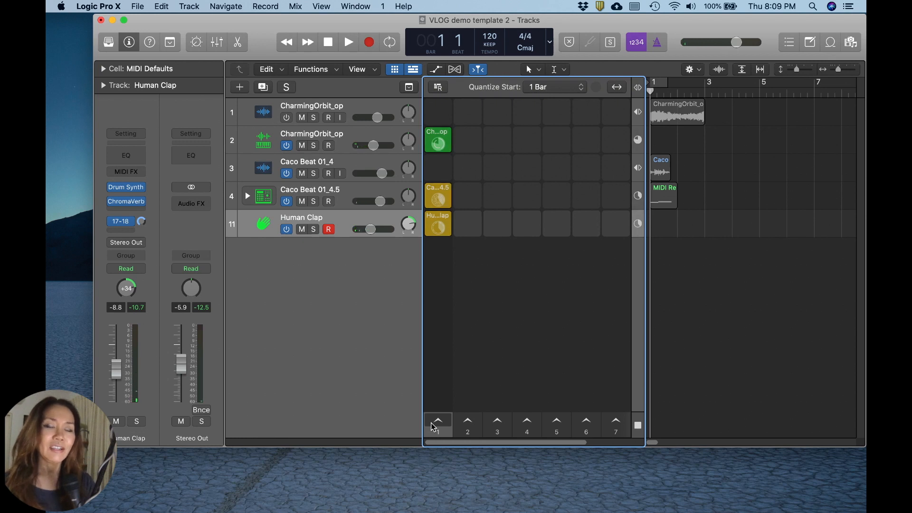
# Play scene 1, set Stereo Out to about -4.1 dB, then stop playback
pyautogui.click(437, 422)
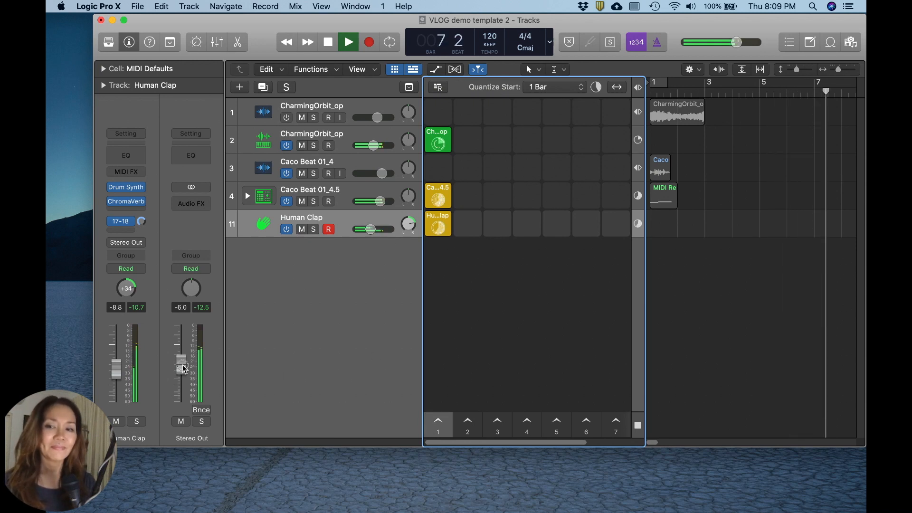
pyautogui.moveTo(180, 358); pyautogui.dragTo(180, 400)
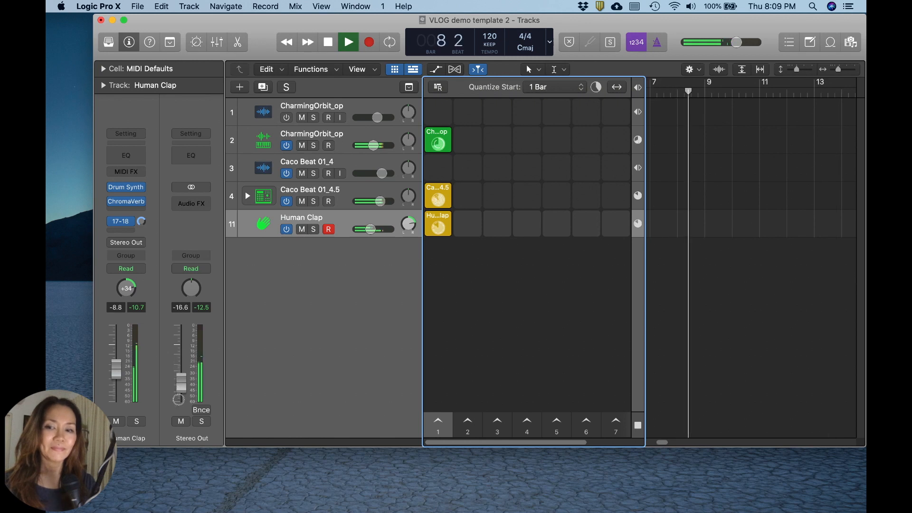
pyautogui.click(348, 42)
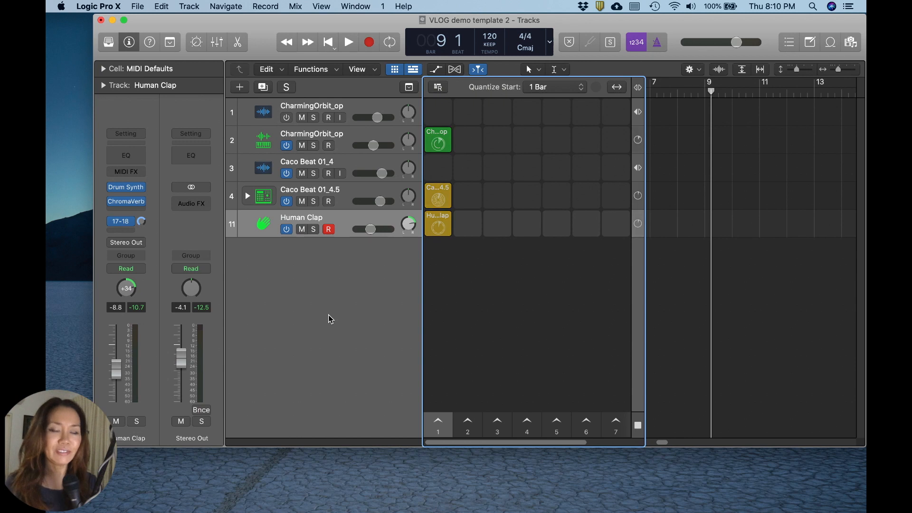
pyautogui.moveTo(250, 96)
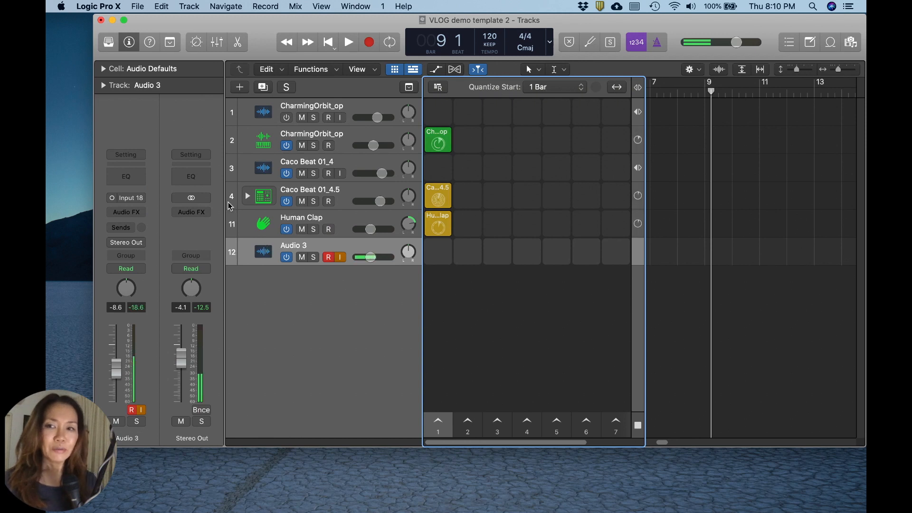
# Set new audio cells to Rec-Length Cell Length and At Rec-End Continue Recording
pyautogui.click(103, 68)
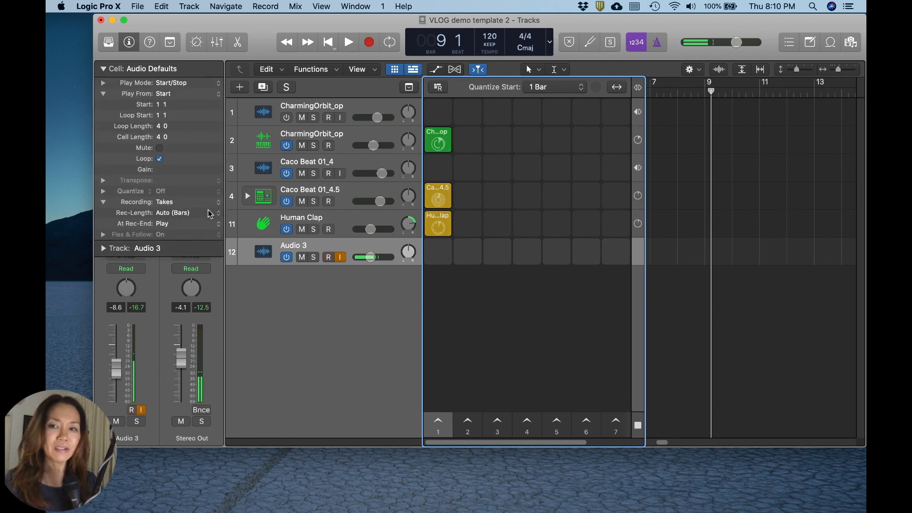
pyautogui.click(172, 212)
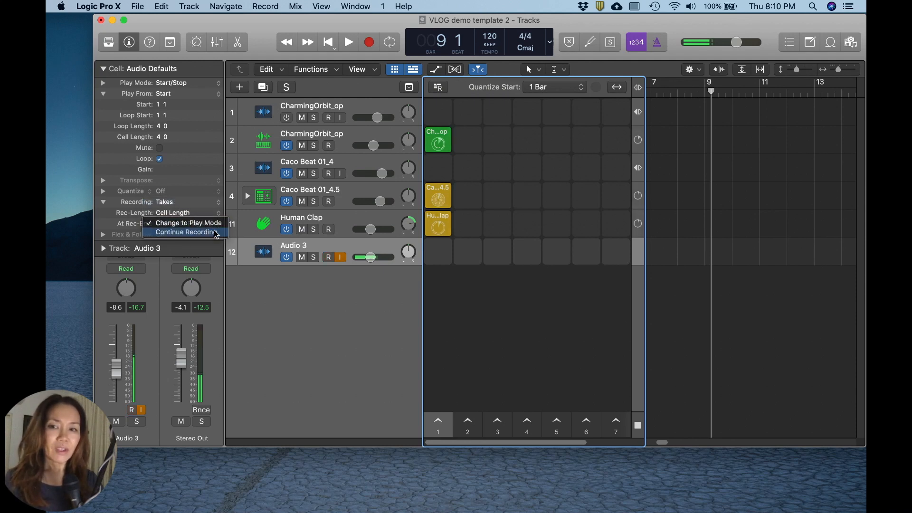
pyautogui.click(186, 232)
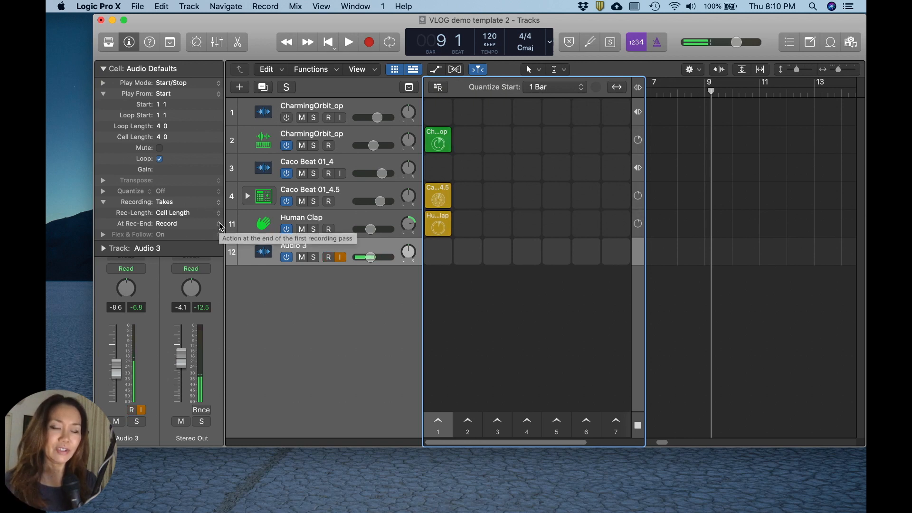
pyautogui.click(328, 256)
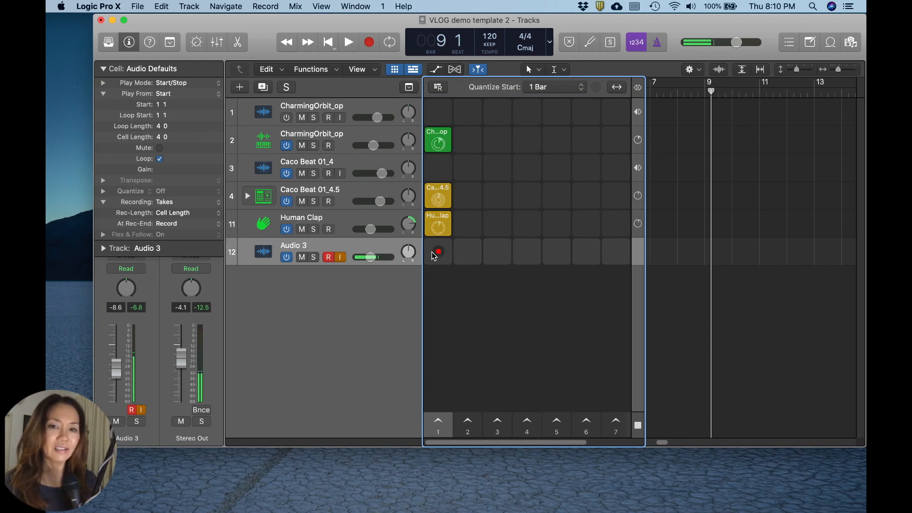
# Create an empty cell in the Audio 3 slot
pyautogui.rightClick(437, 253)
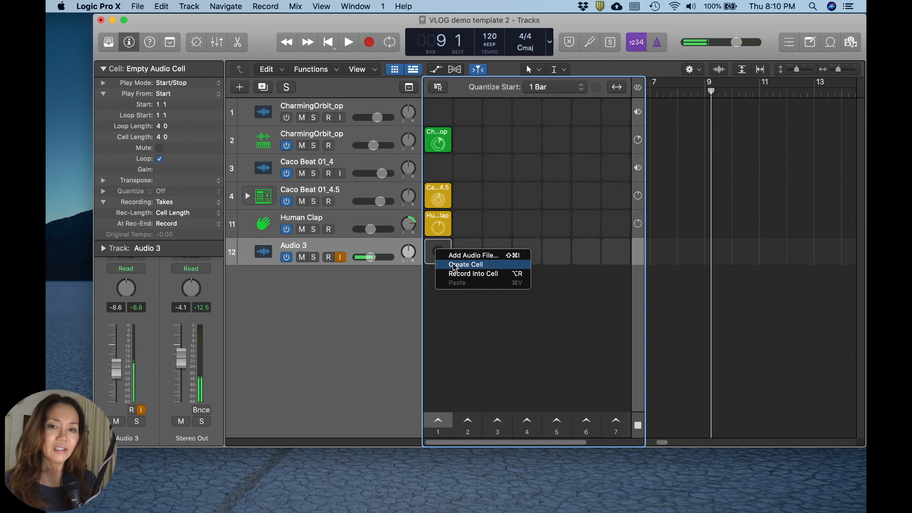
pyautogui.click(465, 264)
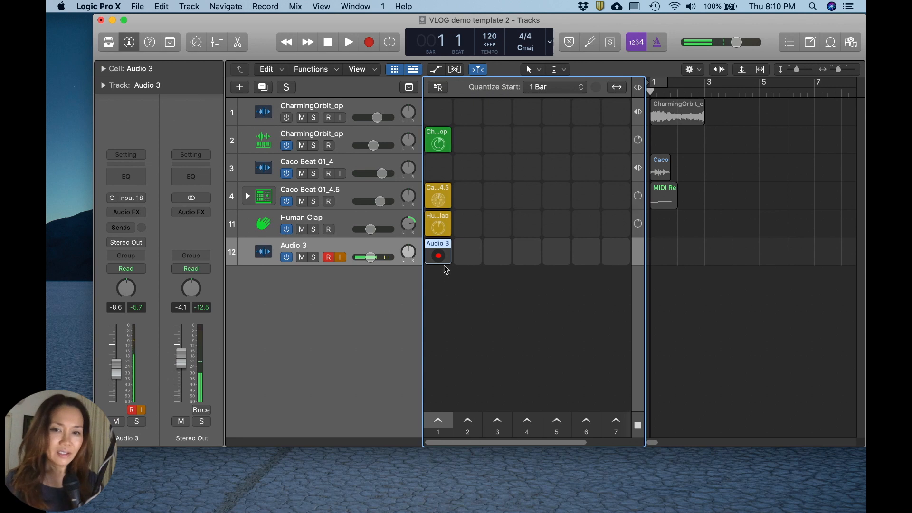
pyautogui.moveTo(438, 257)
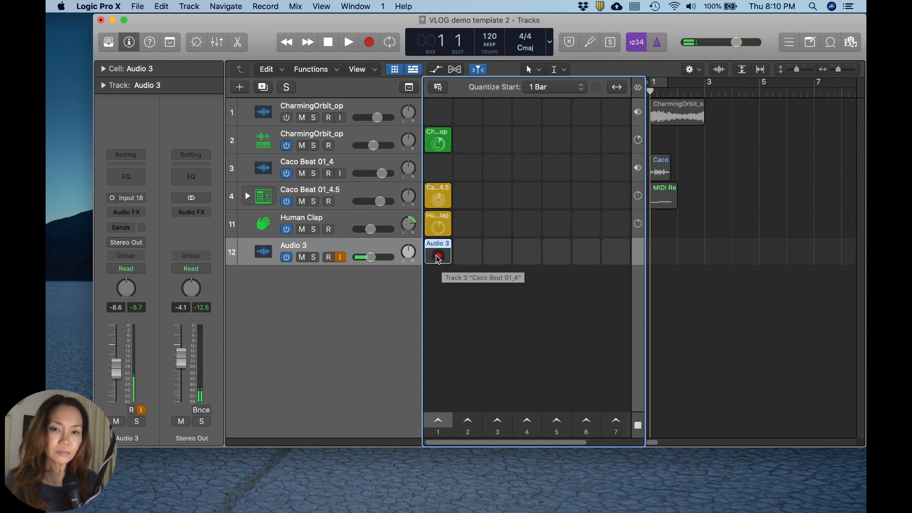
# Record two takes into the Audio 3 cell while the loops play, then stop
pyautogui.click(348, 42)
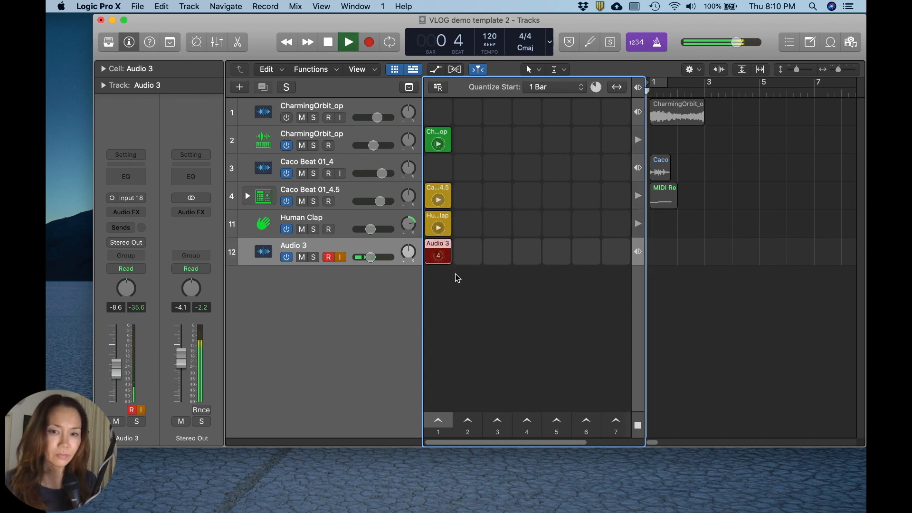
pyautogui.click(348, 41)
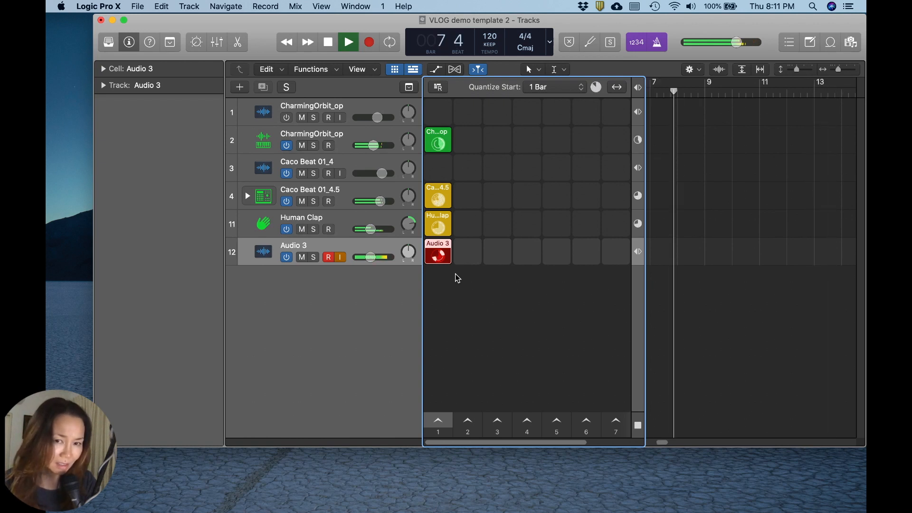
pyautogui.click(348, 41)
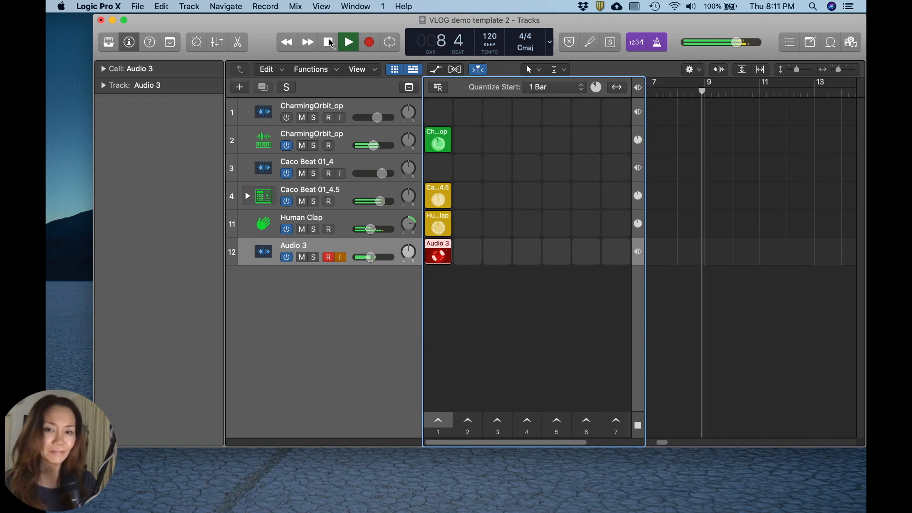
pyautogui.click(347, 42)
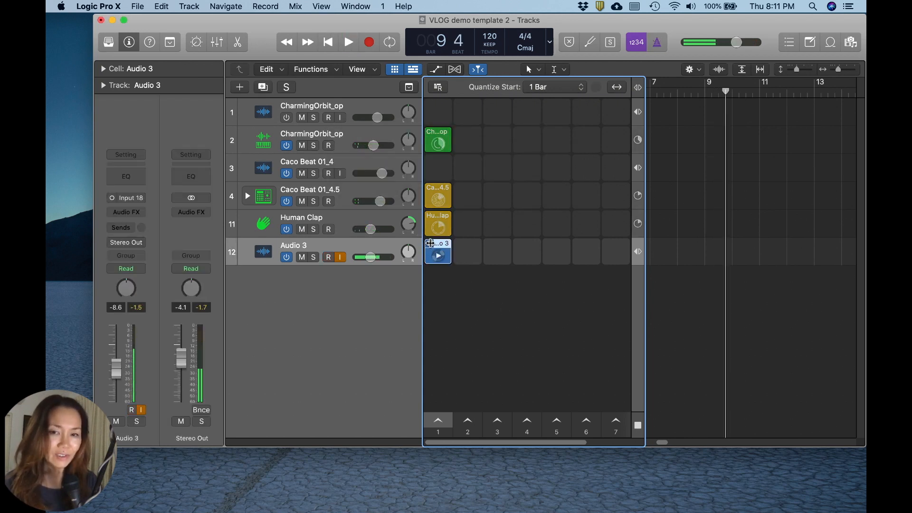
# Unpack the Audio 3 take cell onto new tracks and solo Audio 3 and Audio 4
pyautogui.click(320, 256)
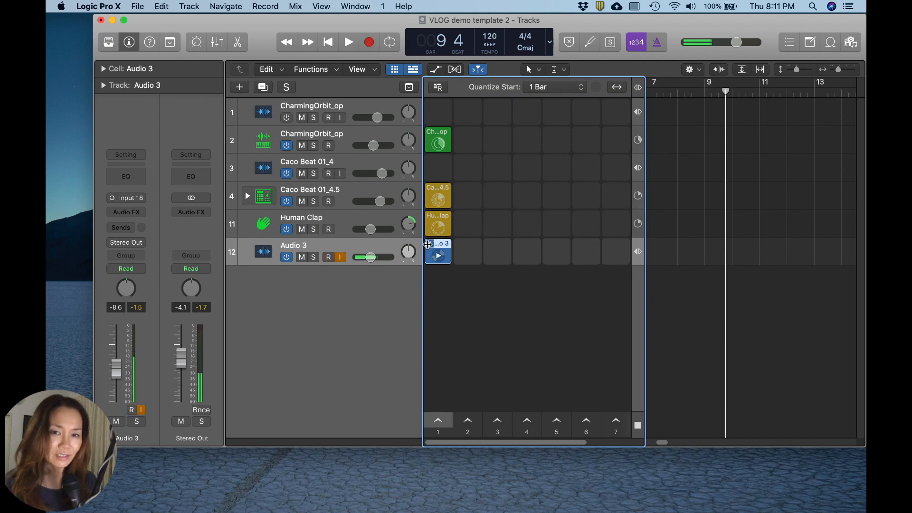
pyautogui.click(437, 253)
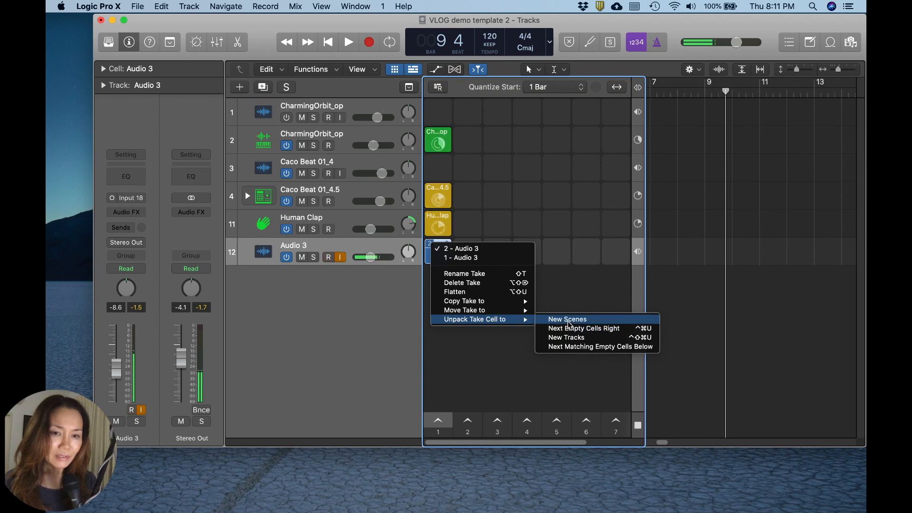
pyautogui.moveTo(565, 337)
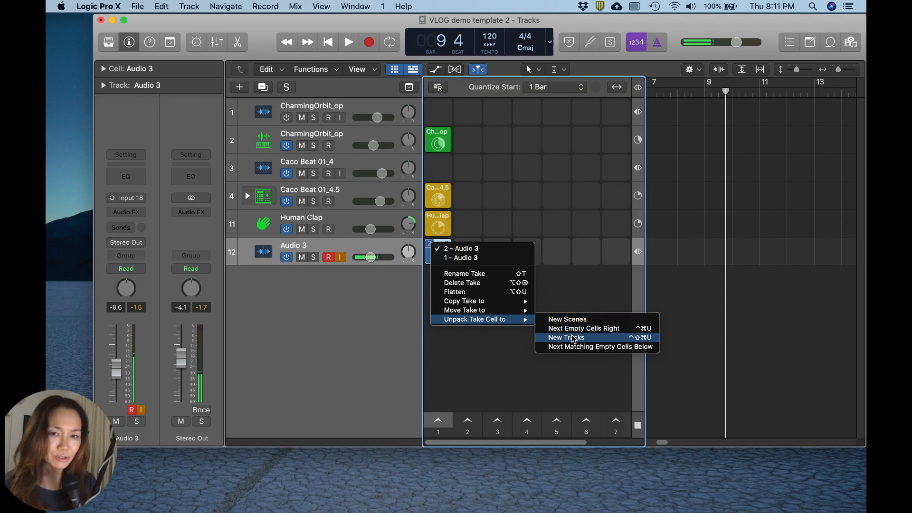
pyautogui.click(565, 337)
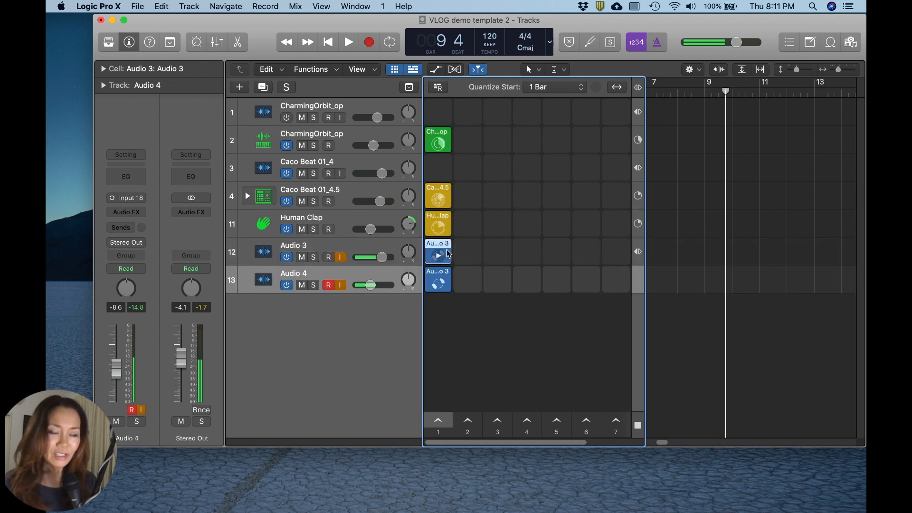
pyautogui.click(327, 285)
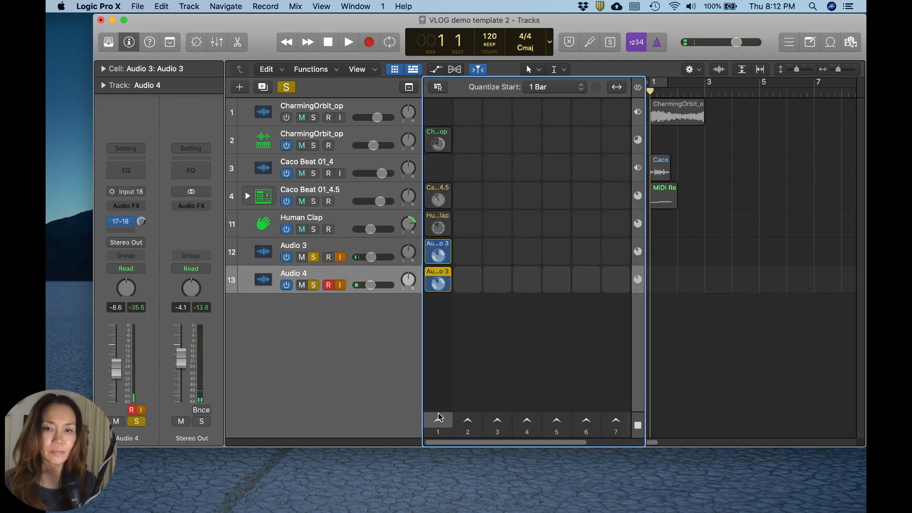
pyautogui.click(348, 42)
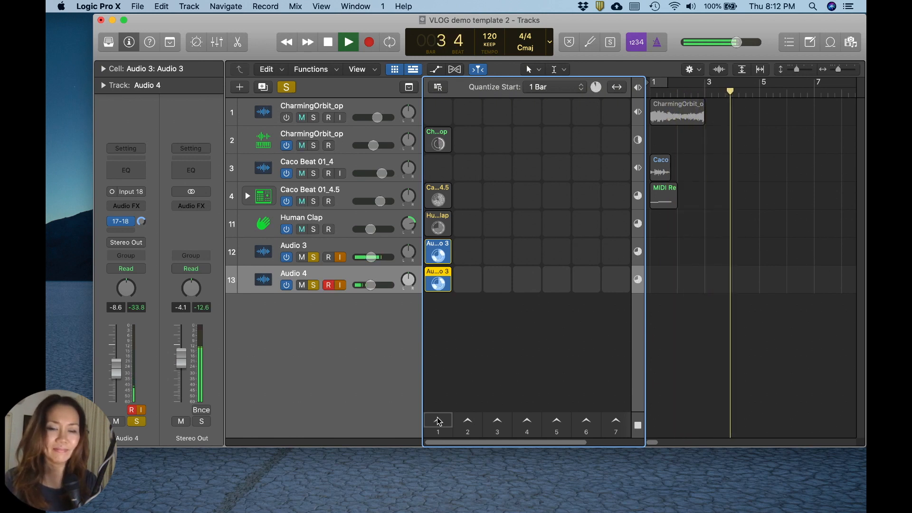
pyautogui.click(348, 42)
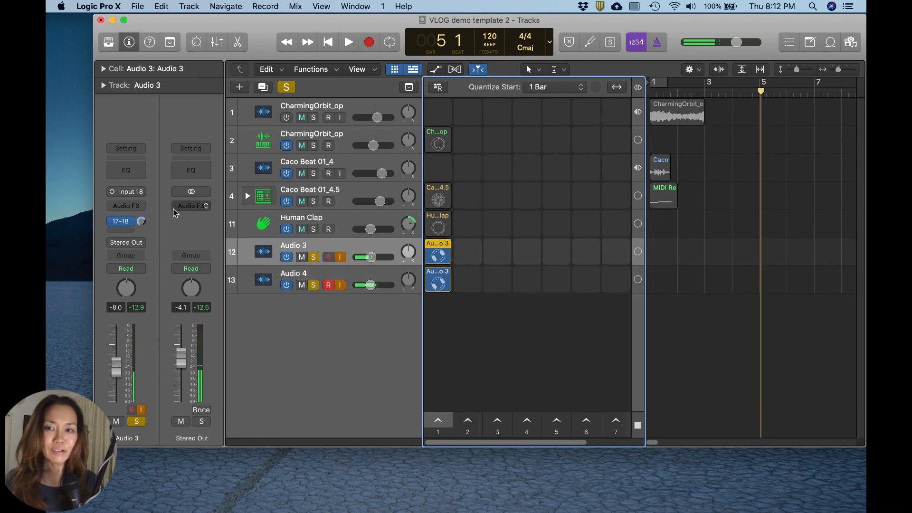
# Insert a Stereo Delay on Audio 3 with output mix 14% left, 22% right
pyautogui.click(126, 205)
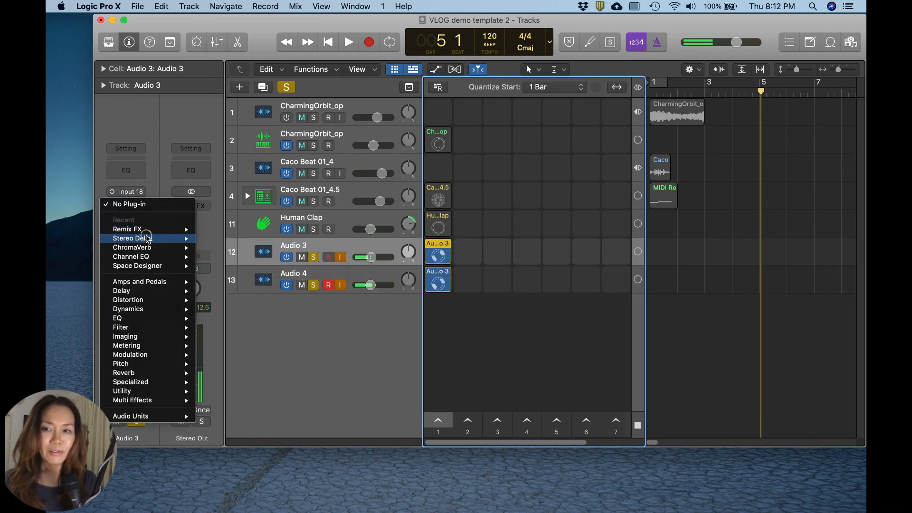
pyautogui.moveTo(145, 238)
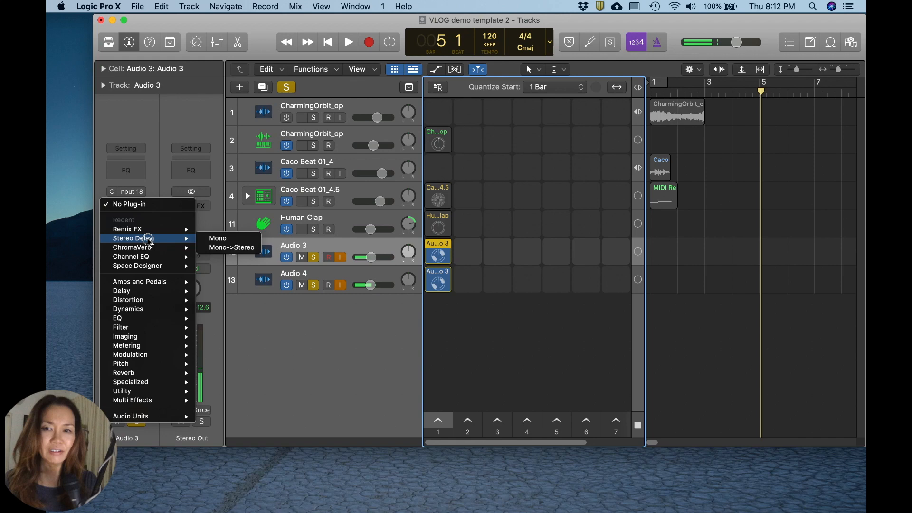
pyautogui.moveTo(230, 247)
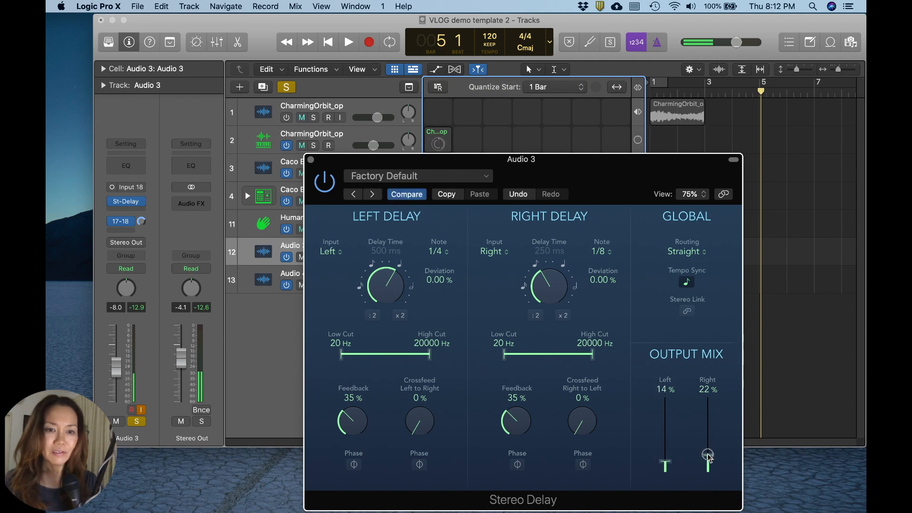
pyautogui.moveTo(708, 455); pyautogui.dragTo(708, 466)
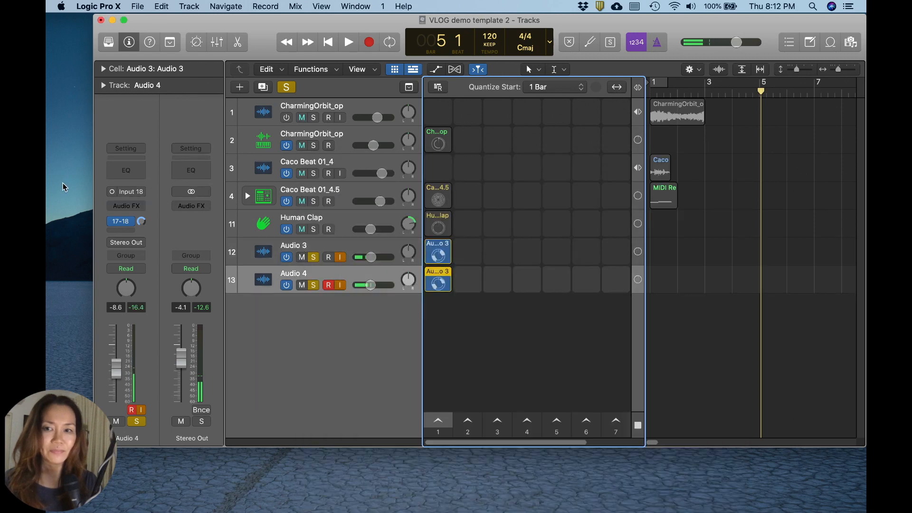
# Insert a mono Stereo Delay with default settings on Audio 4
pyautogui.click(126, 205)
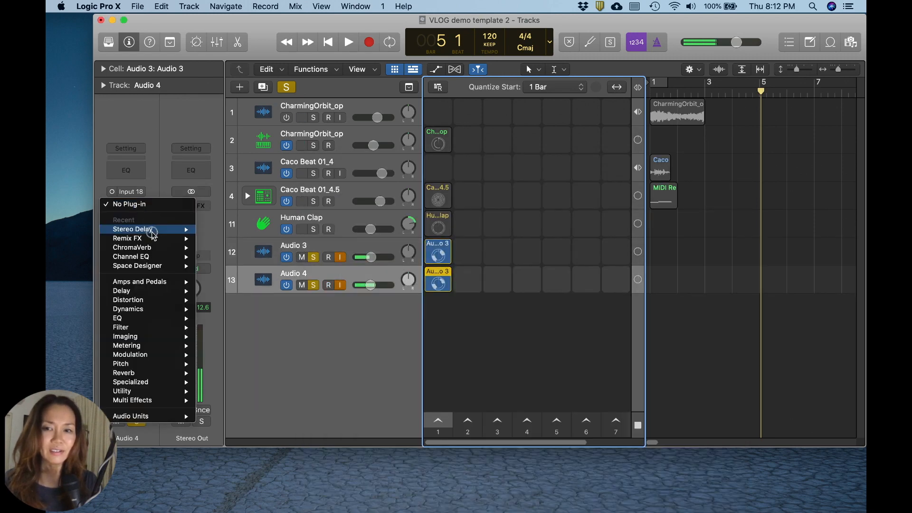
pyautogui.moveTo(133, 229)
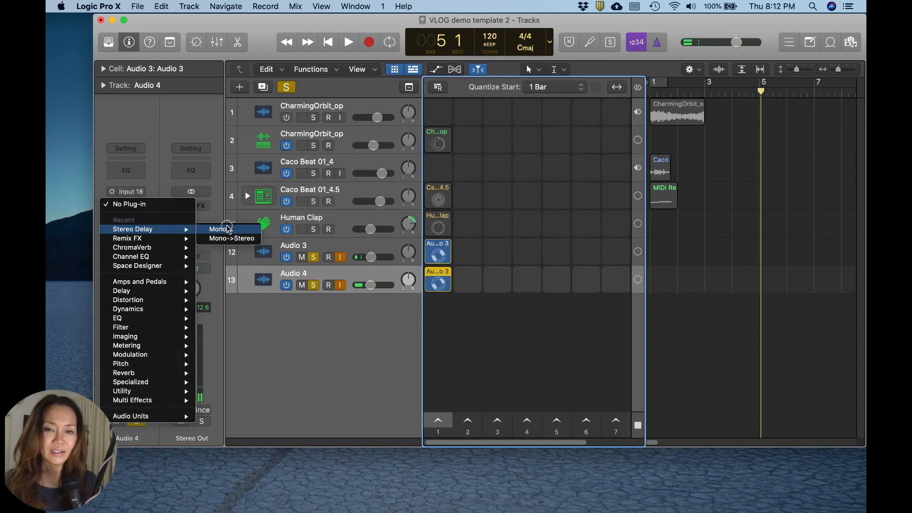
pyautogui.click(230, 238)
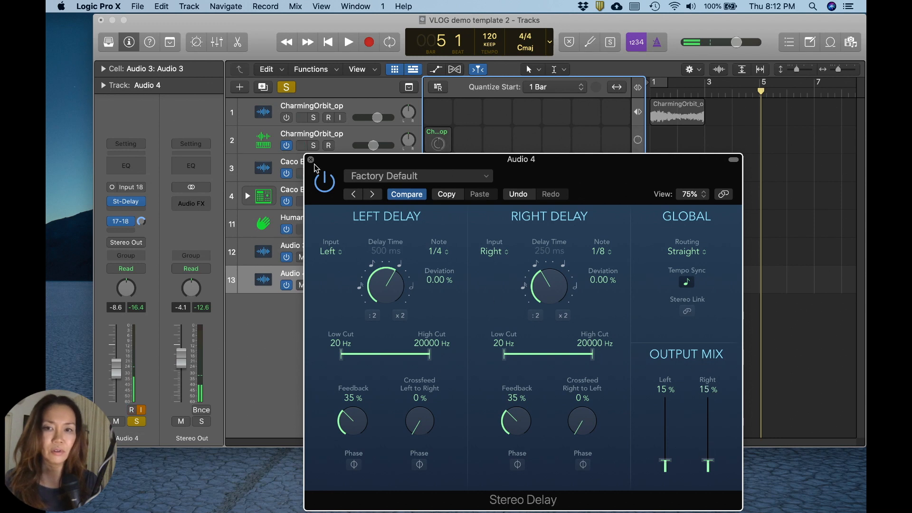
pyautogui.click(310, 160)
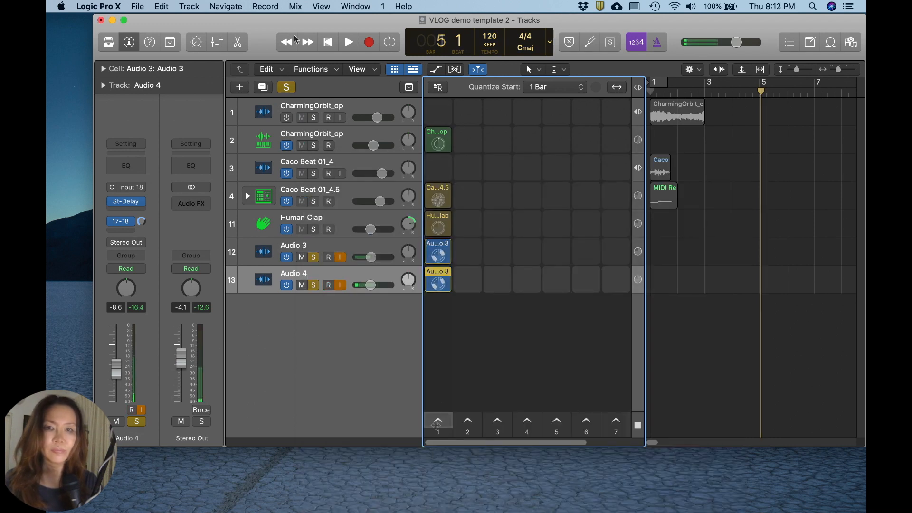
# Play scene 1 with solos cleared, stop, and return the playhead to the start
pyautogui.click(348, 42)
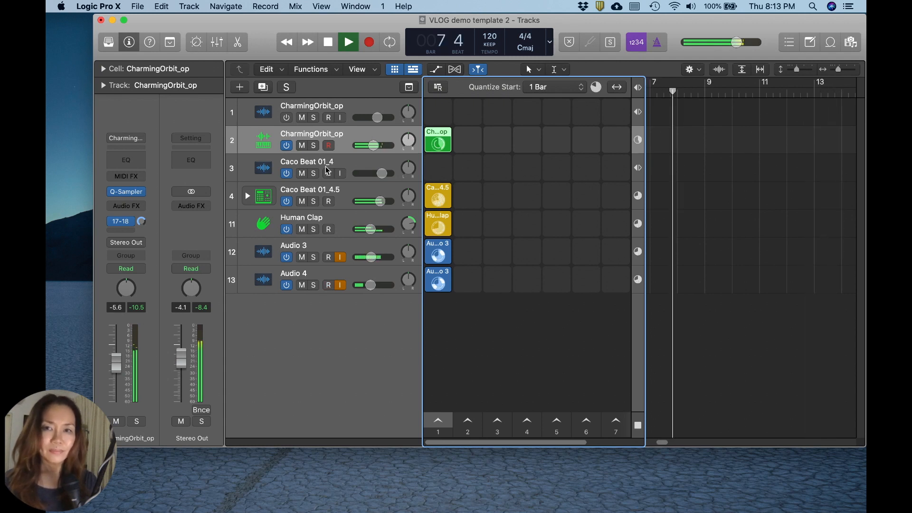
pyautogui.click(348, 42)
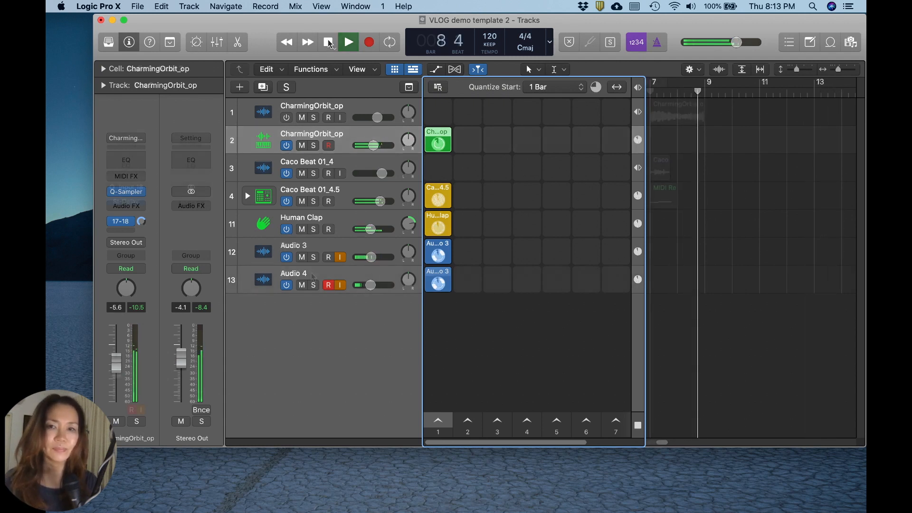
pyautogui.click(328, 41)
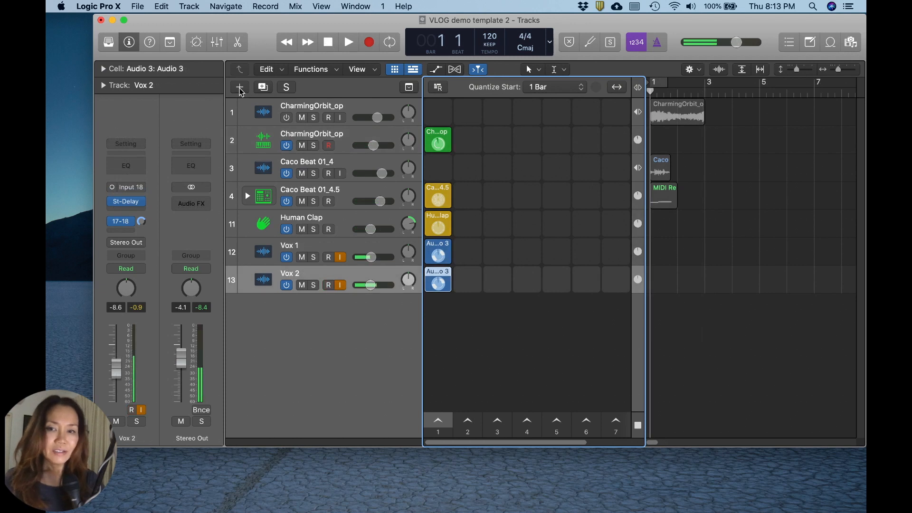
# Create an ES2 software instrument track named Synth Riff
pyautogui.click(240, 87)
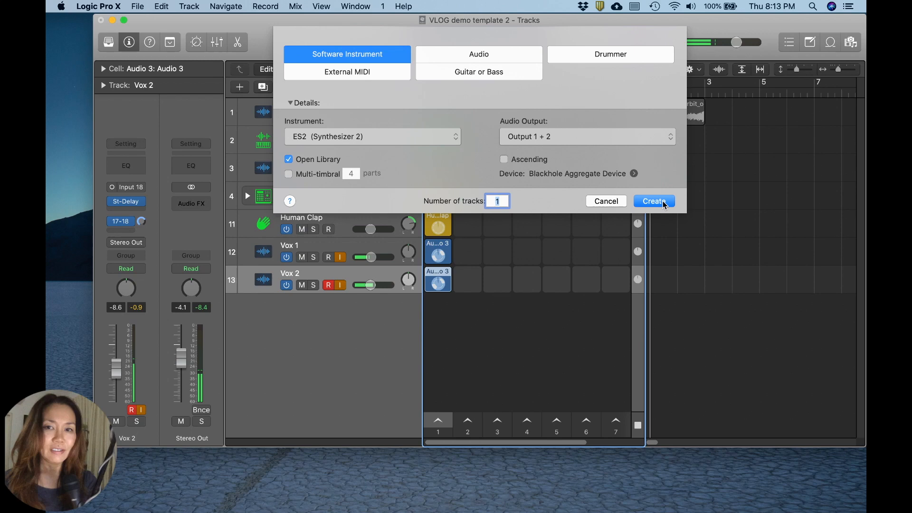
pyautogui.click(654, 200)
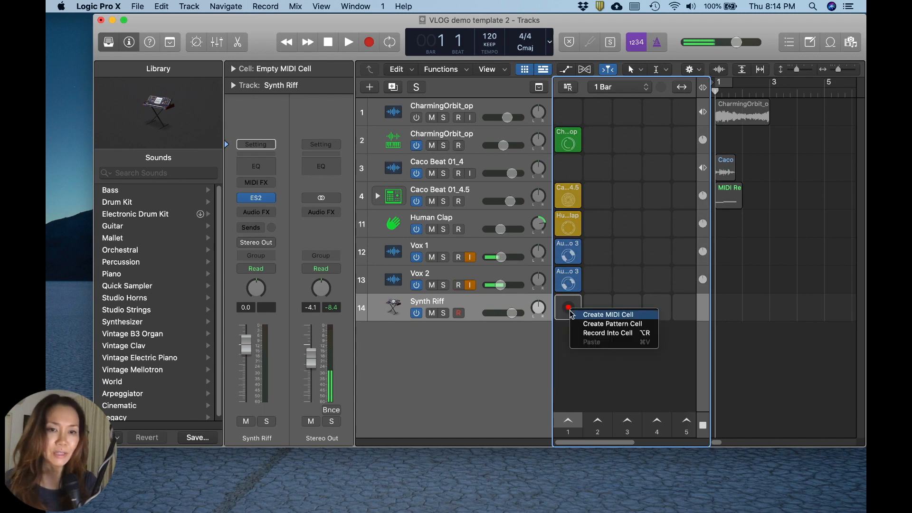
# Create a Synth Riff pattern cell and load the Fresh RnB lead preset in ES2
pyautogui.click(609, 314)
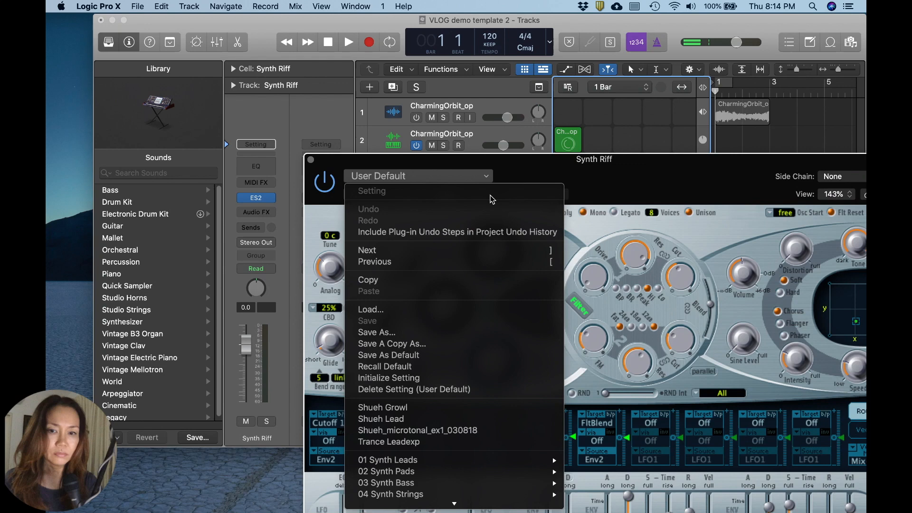
pyautogui.moveTo(387, 460)
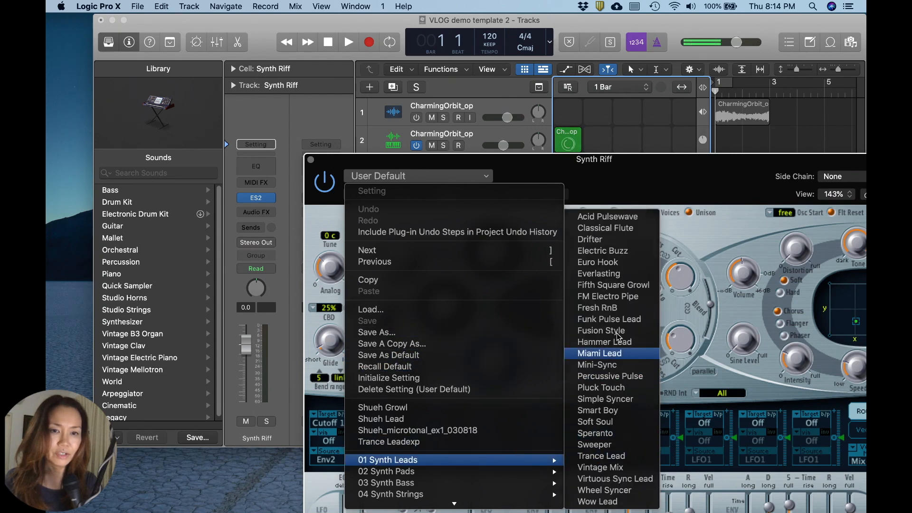
pyautogui.moveTo(615, 308)
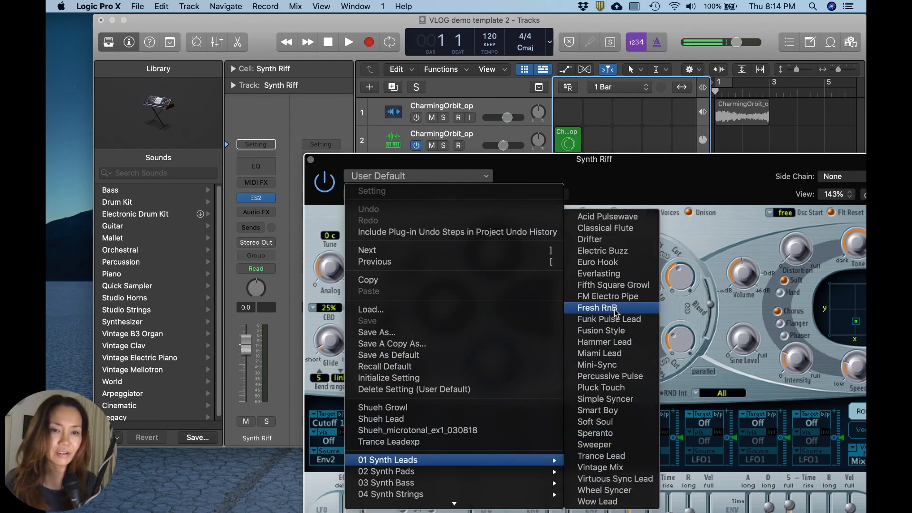
pyautogui.click(596, 308)
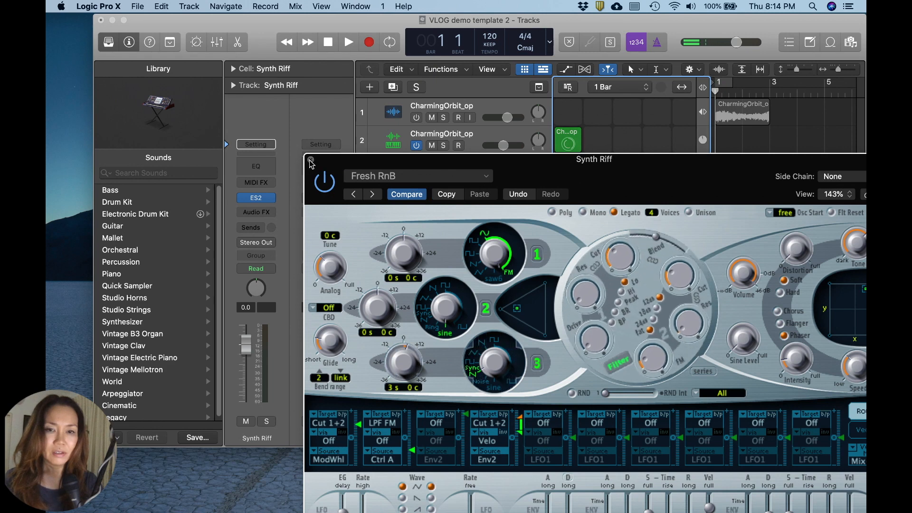
pyautogui.click(310, 161)
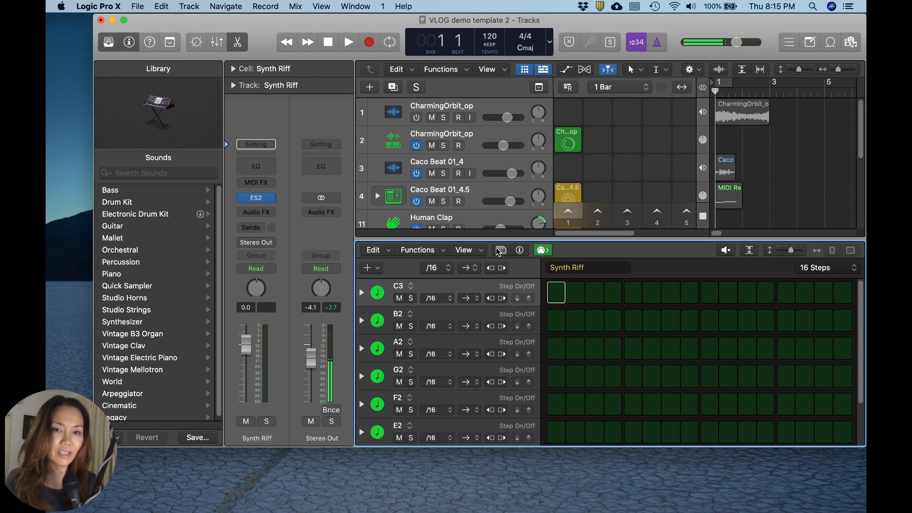
# Load the Melodic > Music Box pattern from the Pattern Browser
pyautogui.click(501, 250)
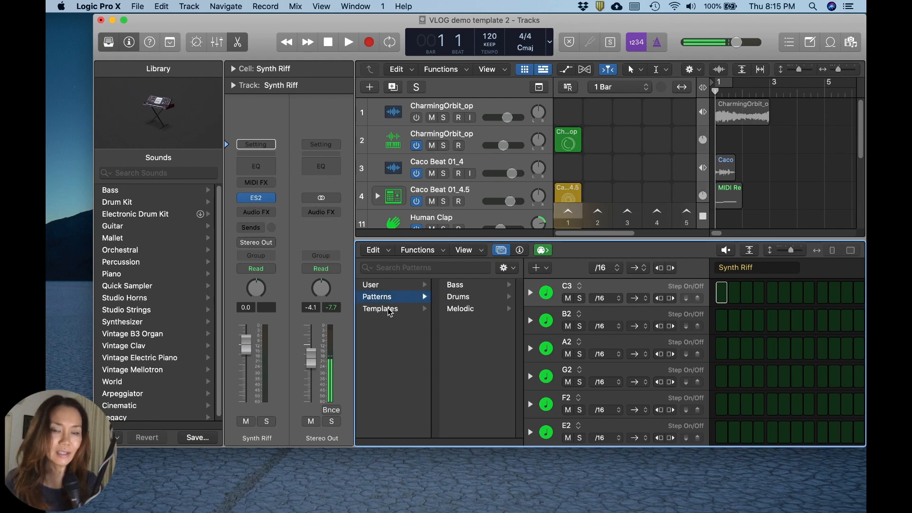
pyautogui.click(380, 308)
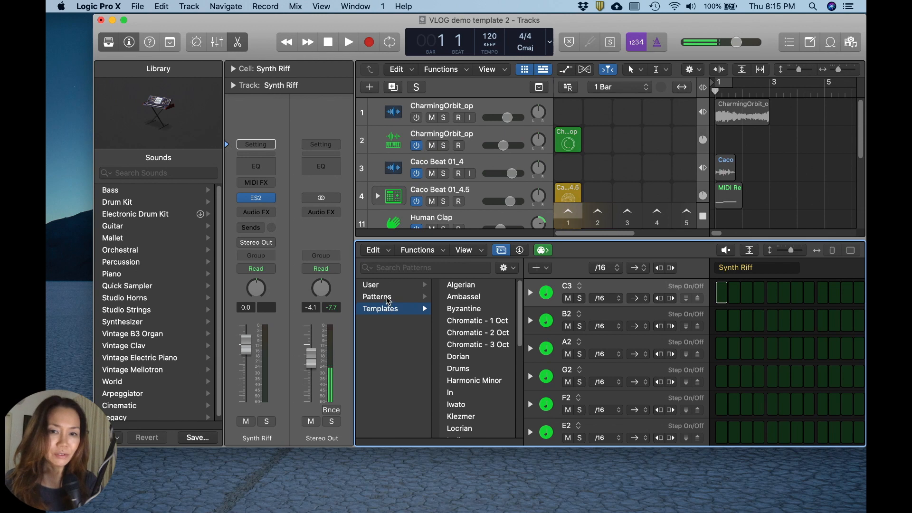
pyautogui.click(378, 296)
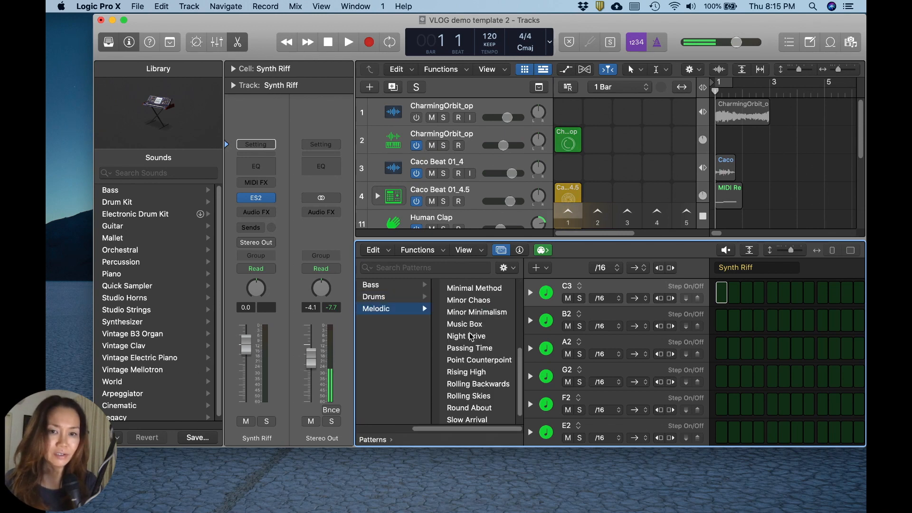
pyautogui.click(465, 324)
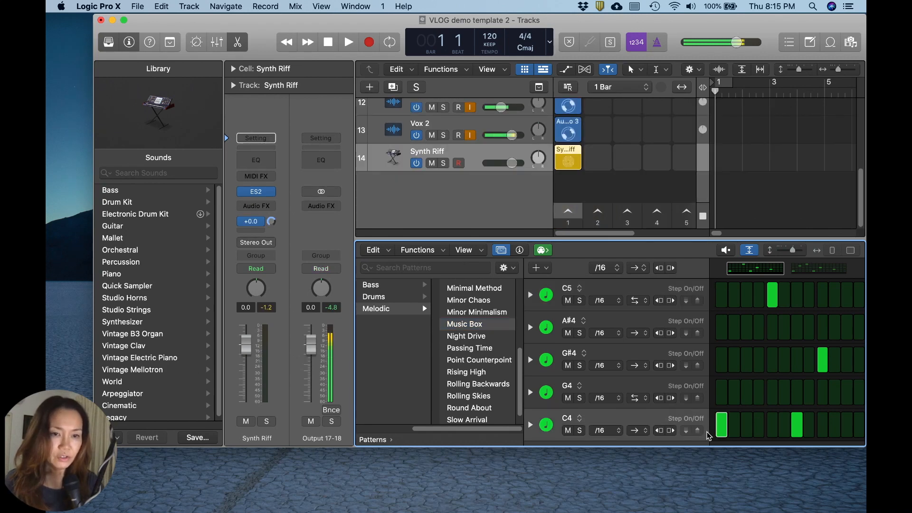
# Toggle the first C4 step off and on again in the pattern
pyautogui.click(722, 425)
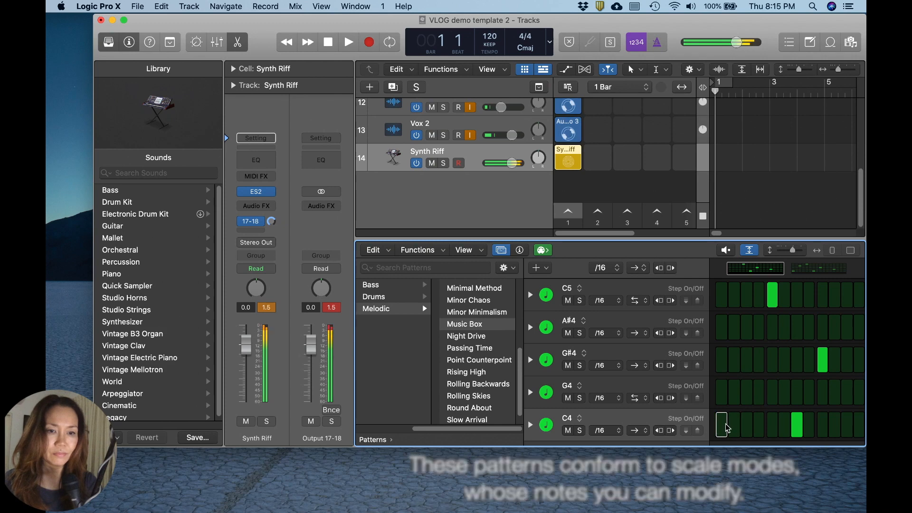
pyautogui.click(722, 392)
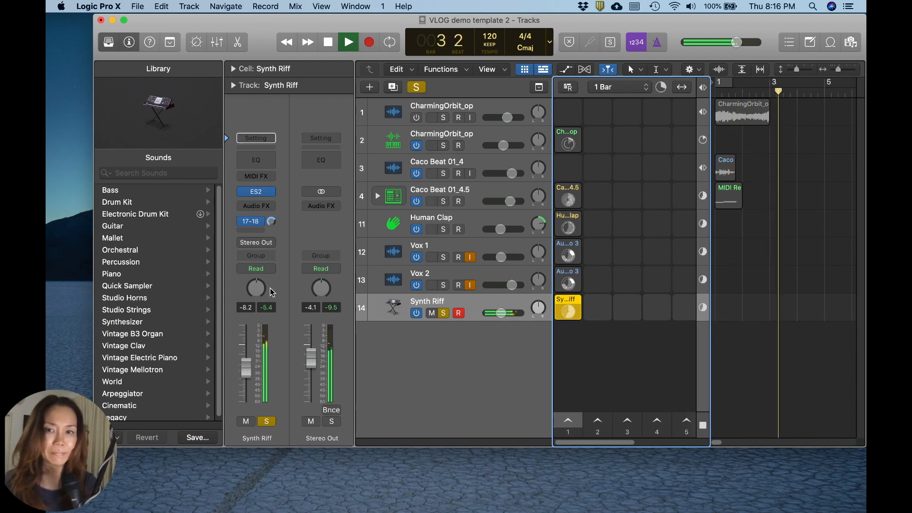
# Insert a Stereo Delay on Synth Riff, then stop playback and return the playhead to the start
pyautogui.click(256, 205)
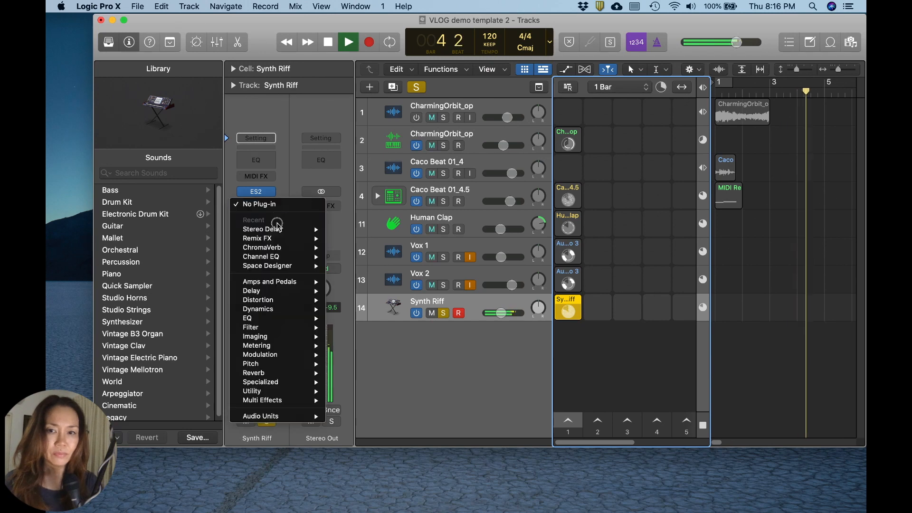
pyautogui.click(259, 203)
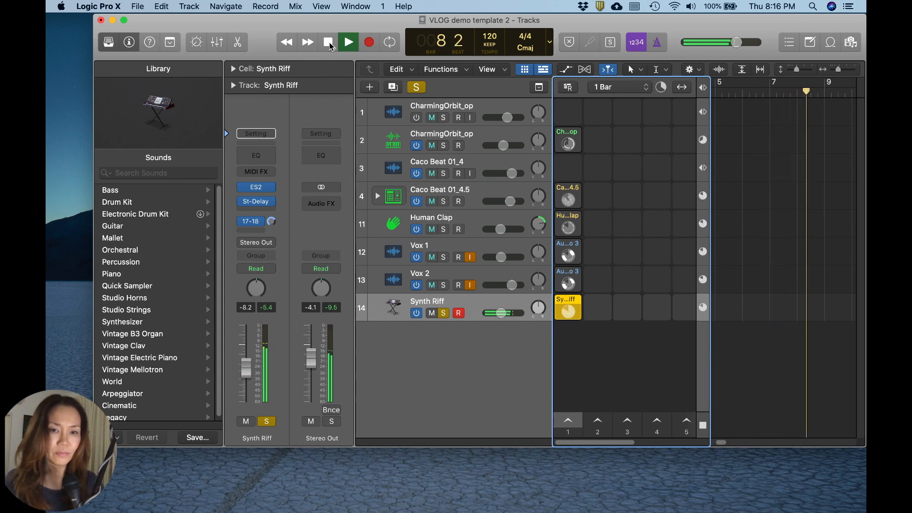
pyautogui.click(327, 42)
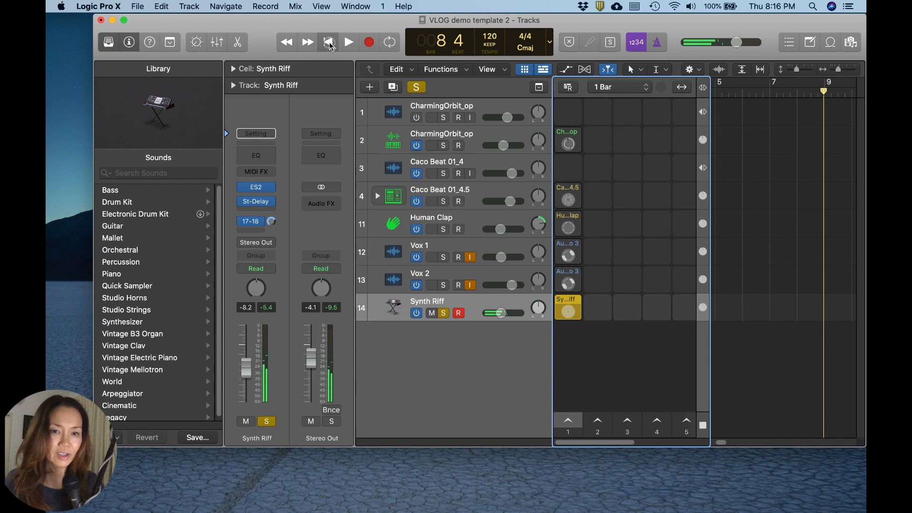
pyautogui.click(328, 42)
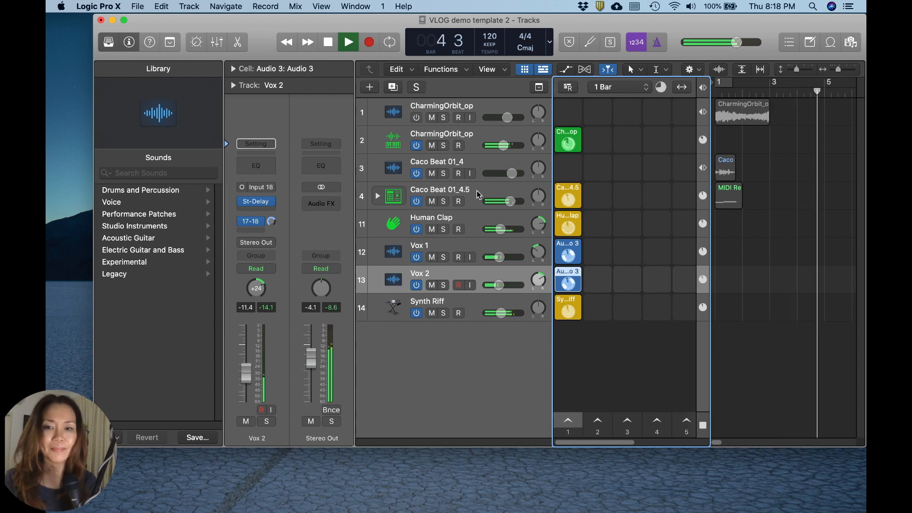
# Stop playback, select the Synth Riff track and bring up the New Track options
pyautogui.click(439, 196)
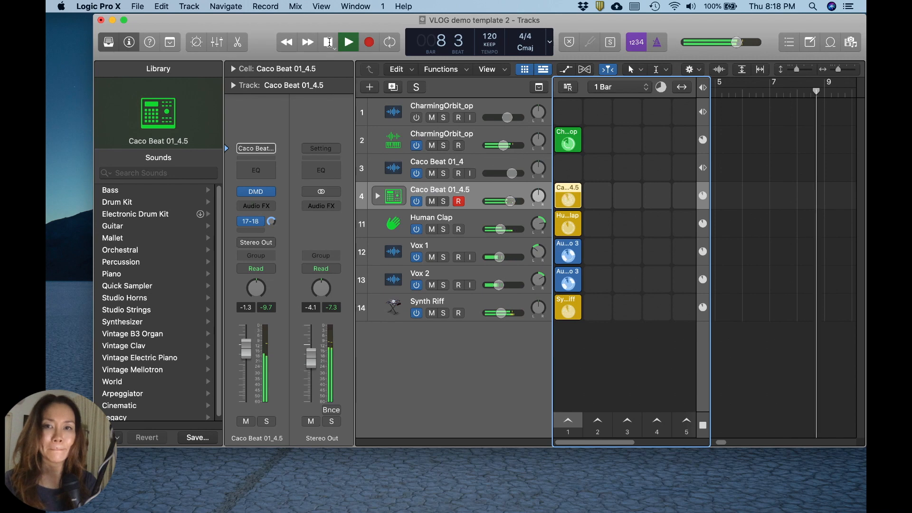
pyautogui.click(348, 42)
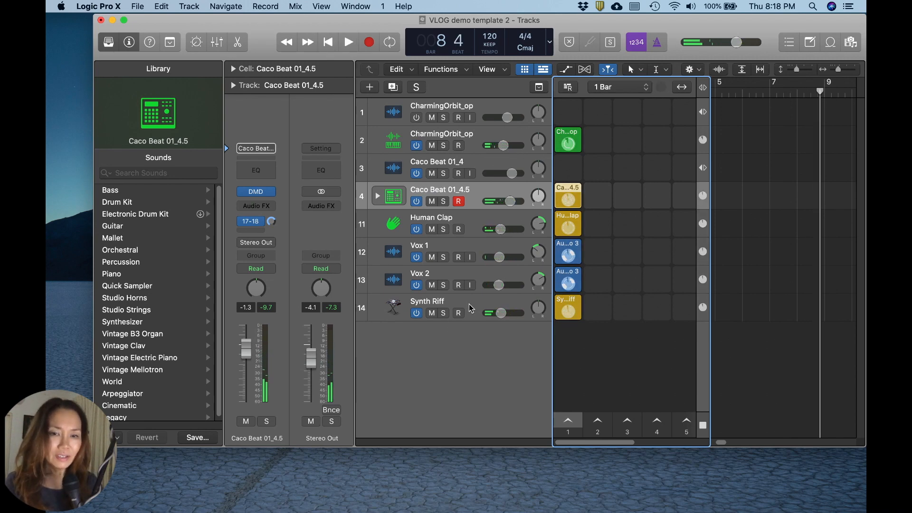
pyautogui.click(428, 301)
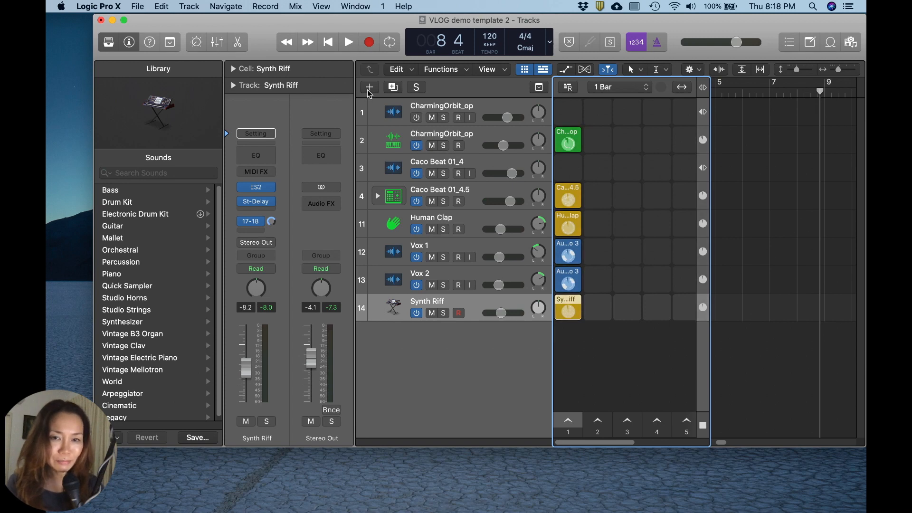
pyautogui.click(369, 87)
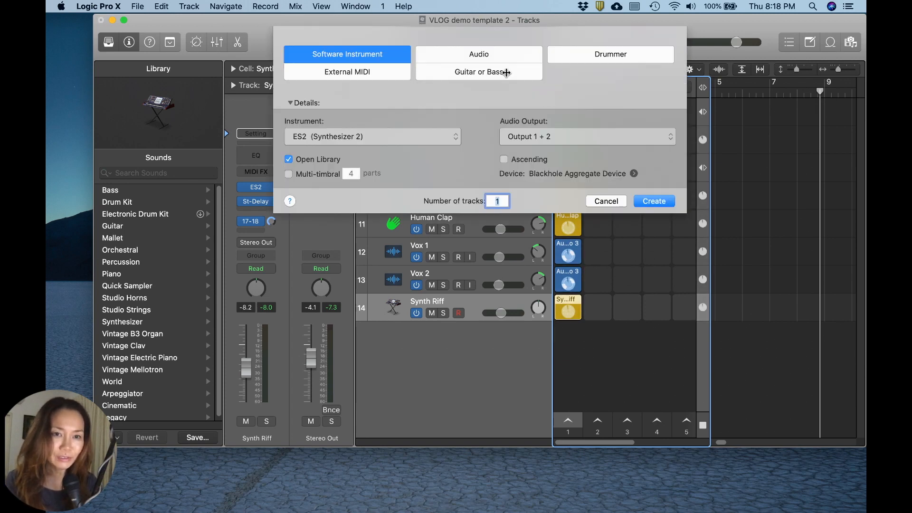
# Create an ES2 software instrument track with the Funk Synth Bass preset and an empty MIDI cell in scene 1
pyautogui.click(654, 201)
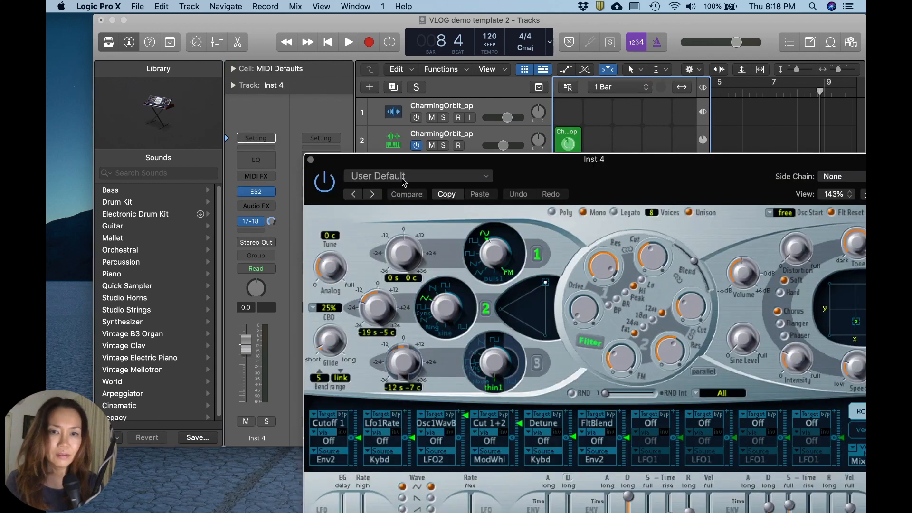
pyautogui.click(417, 175)
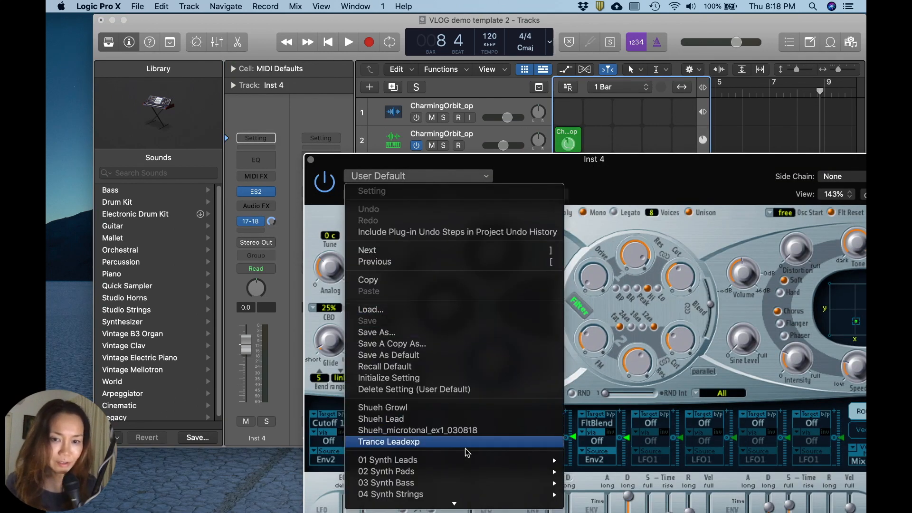
pyautogui.moveTo(386, 483)
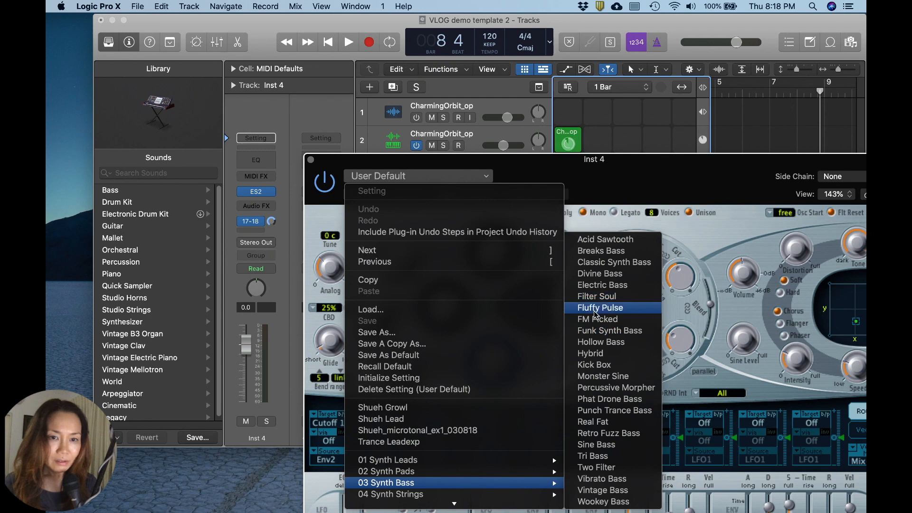
pyautogui.click(600, 308)
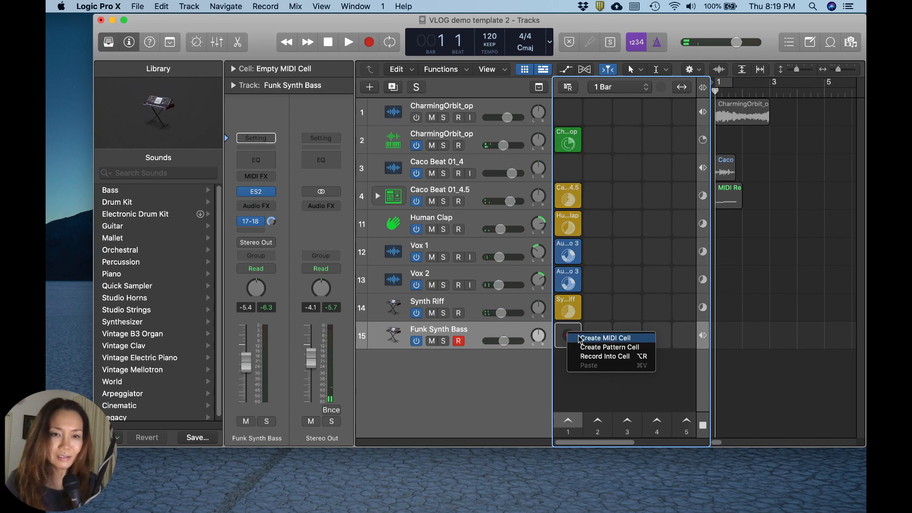
pyautogui.click(602, 338)
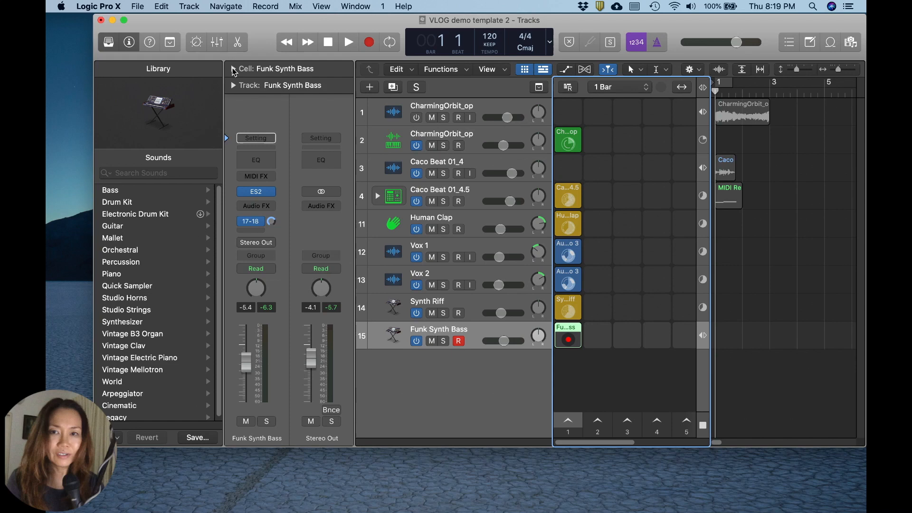
# Show the Cell inspector, hide the Library, and record a live bass performance into the Funk Synth Bass cell
pyautogui.click(233, 68)
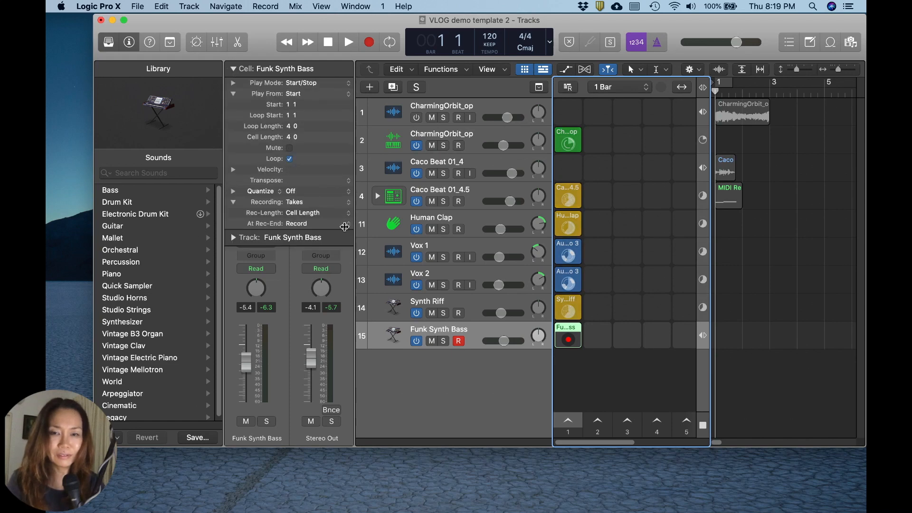
pyautogui.click(107, 42)
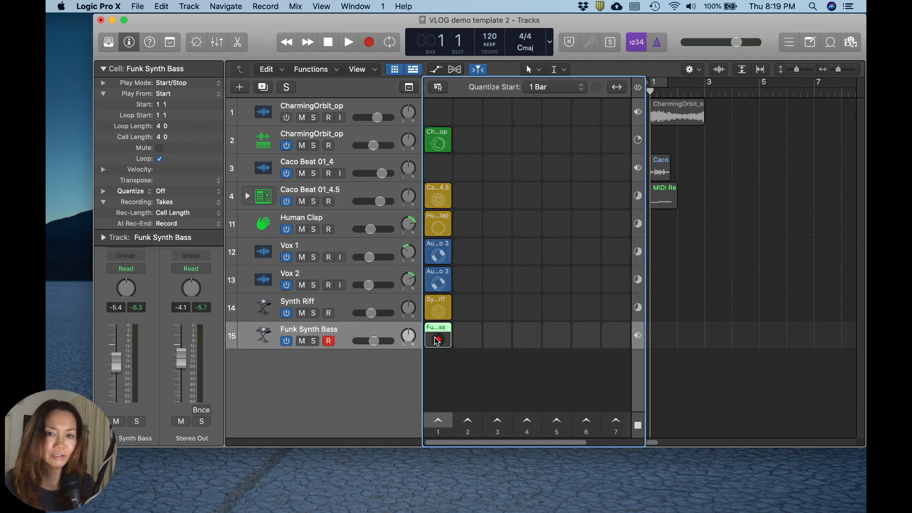
pyautogui.click(438, 340)
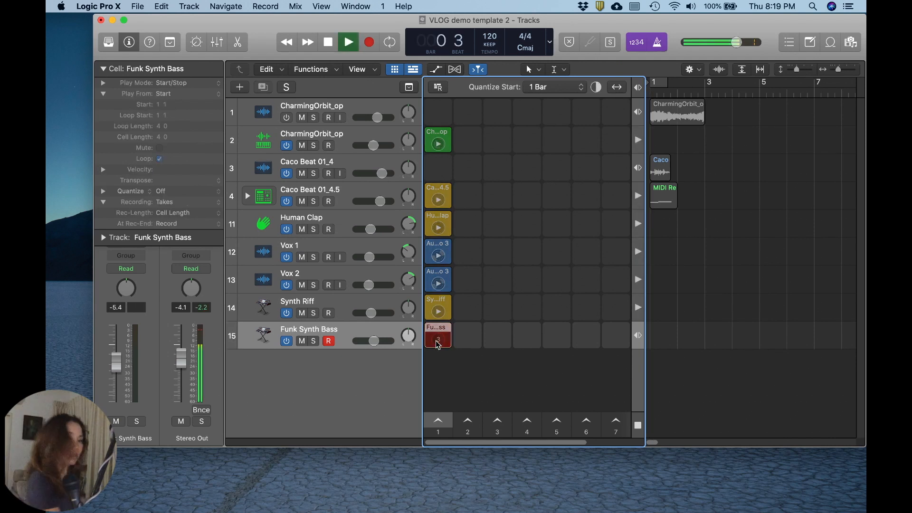
pyautogui.click(348, 41)
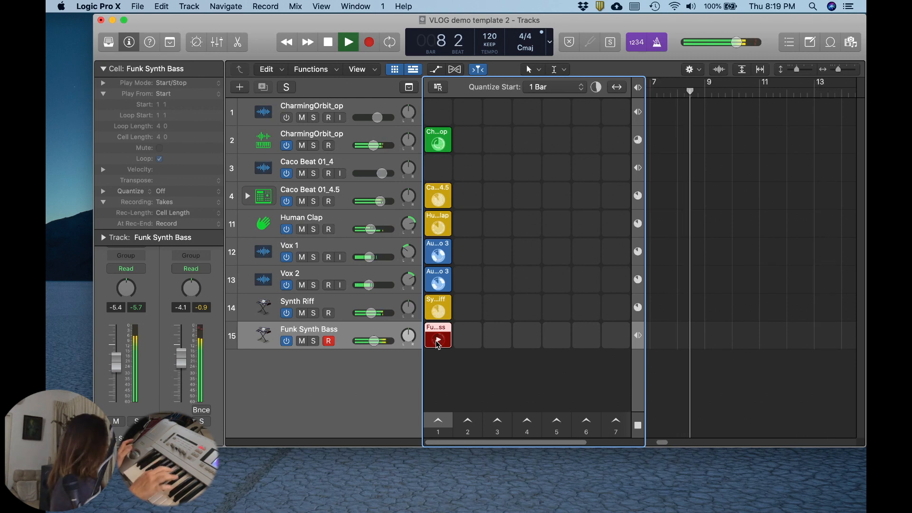
pyautogui.click(437, 339)
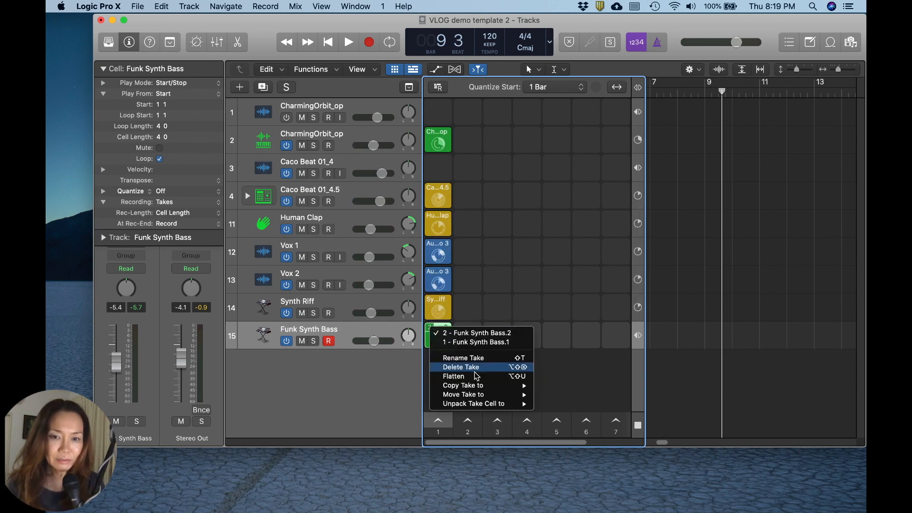
pyautogui.moveTo(474, 403)
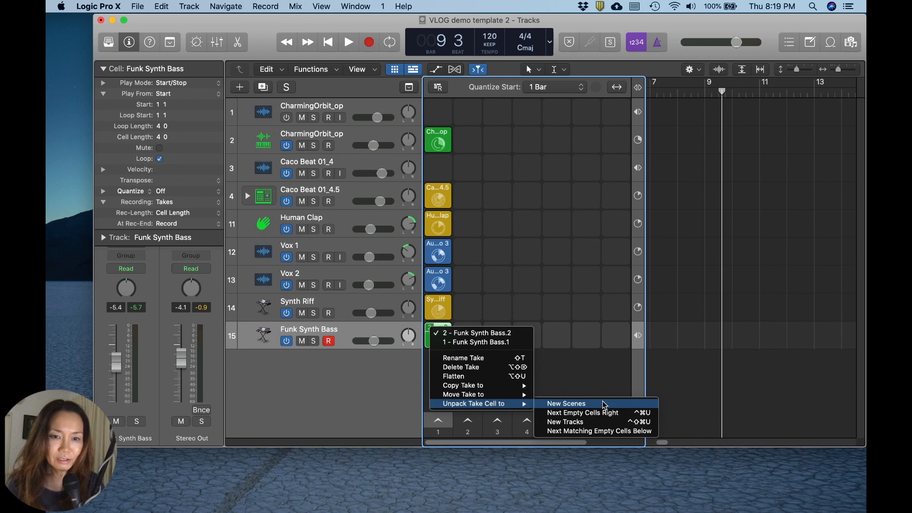
pyautogui.moveTo(582, 412)
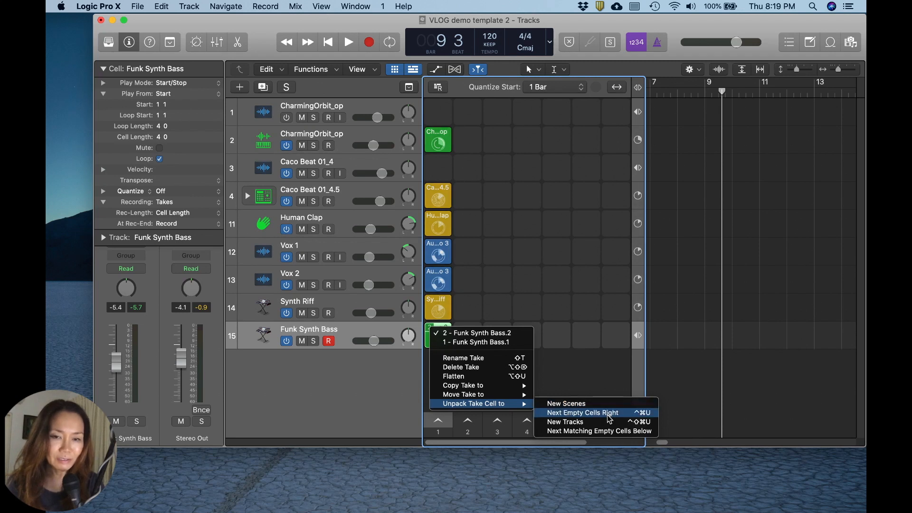
# Unpack the bass takes into the next empty cells right and select the second take
pyautogui.click(582, 412)
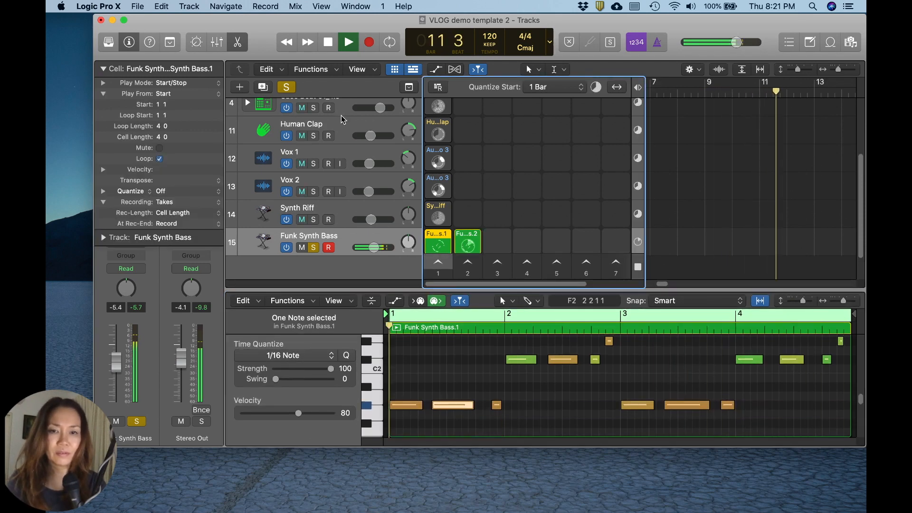
pyautogui.click(468, 240)
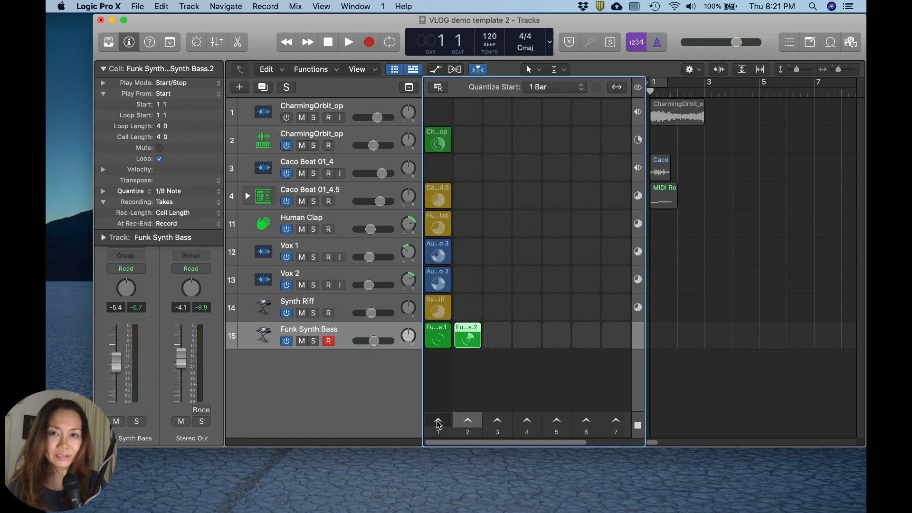
# Quantize the Funk Synth Bass.2 cell to 1/8 Note via the control bar
pyautogui.click(348, 41)
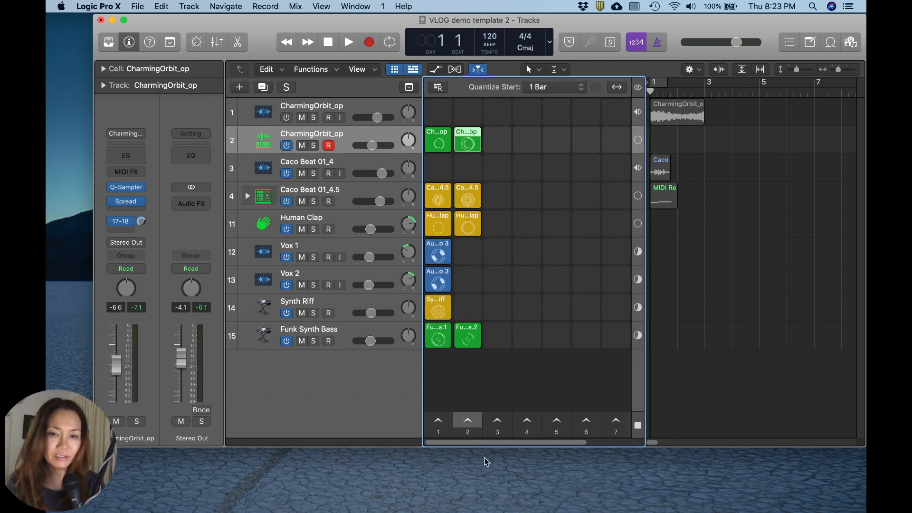
# Launch scene 2 with the copied CharmingOrbit, Caco Beat and Human Clap cells
pyautogui.click(348, 41)
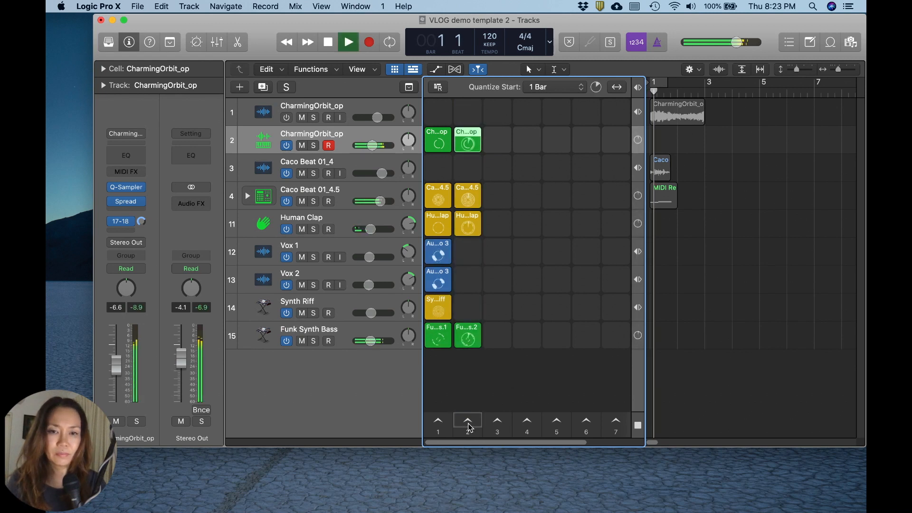
pyautogui.click(348, 41)
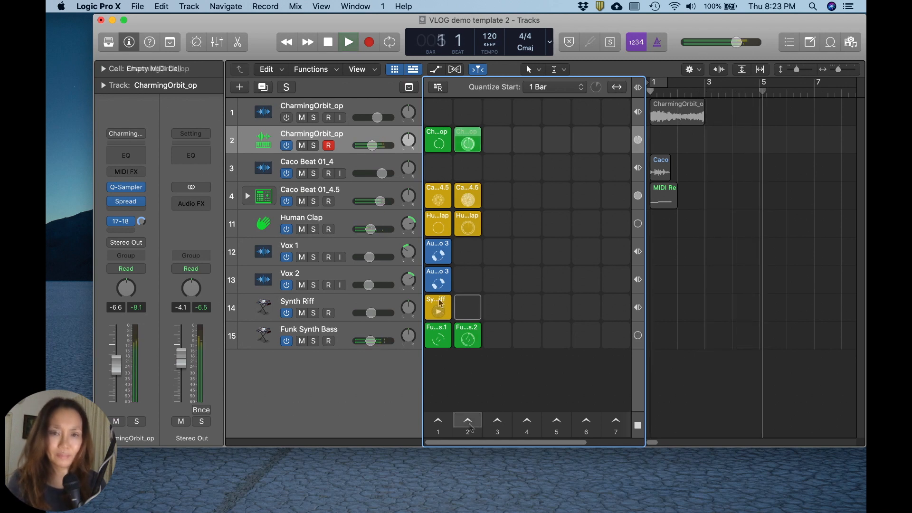
# Create a pattern cell on Synth Riff in scene 2 and add a G4 step to the Music Box riff
pyautogui.click(468, 307)
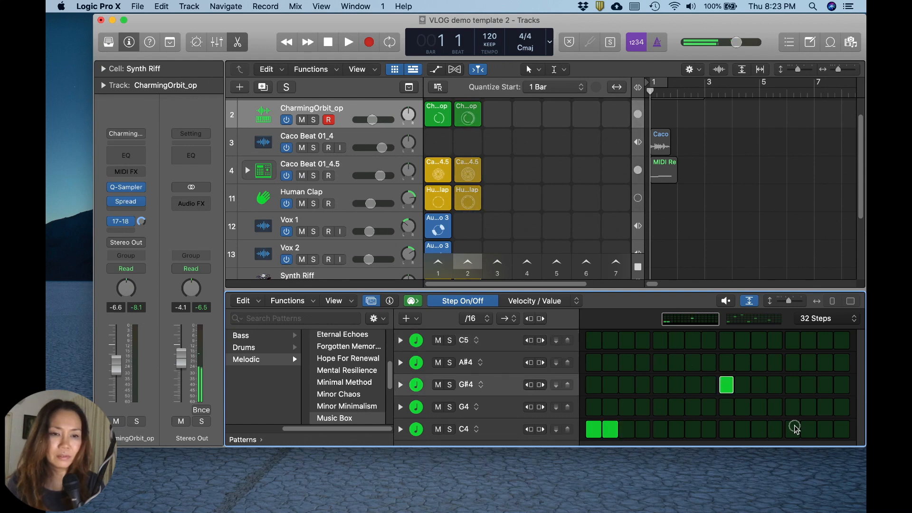
pyautogui.click(793, 407)
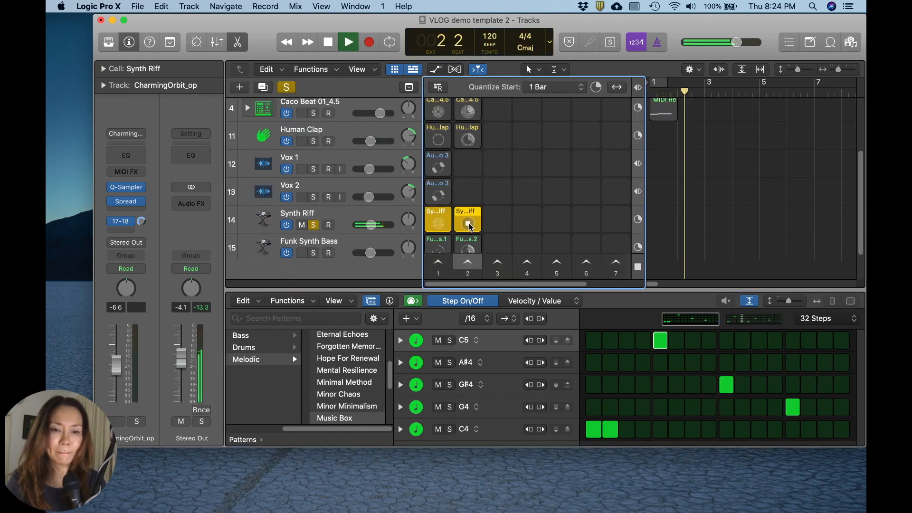
pyautogui.click(626, 430)
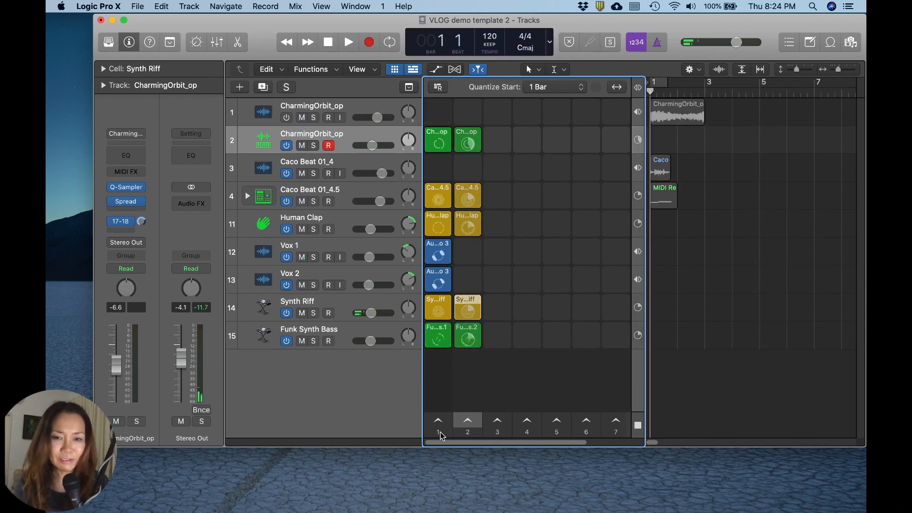
pyautogui.click(348, 41)
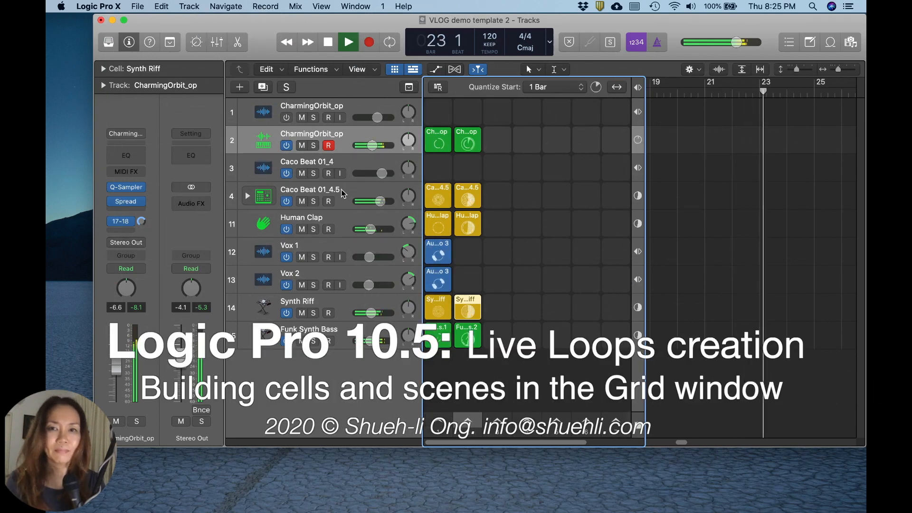
# Stop playback of the two-scene Live Loops grid
pyautogui.click(327, 41)
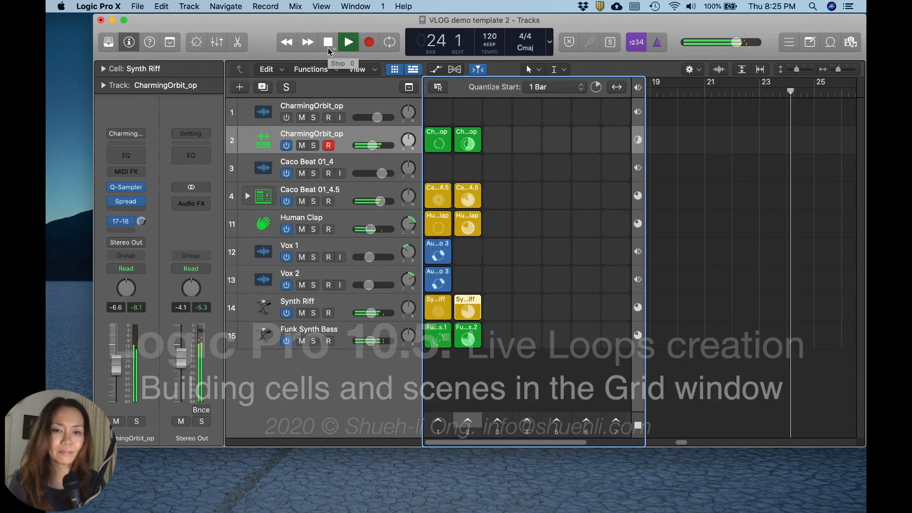